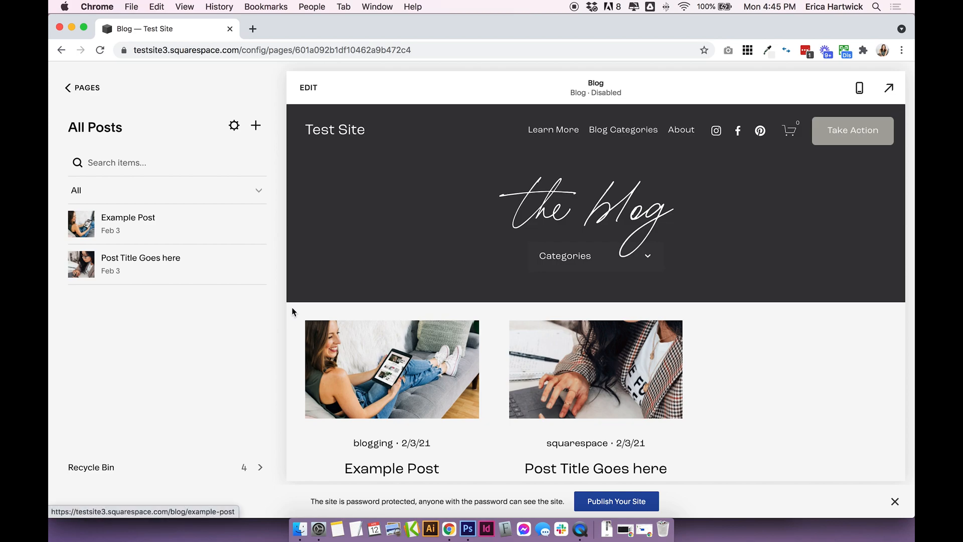
mouse_move(170, 314)
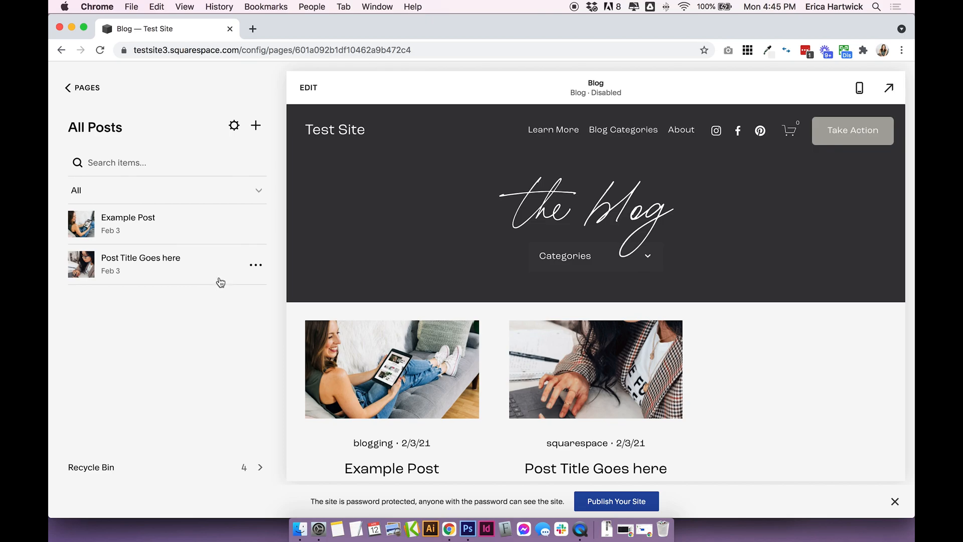
Add a 'portfolio' category to Example Post's settings and save it
click(255, 224)
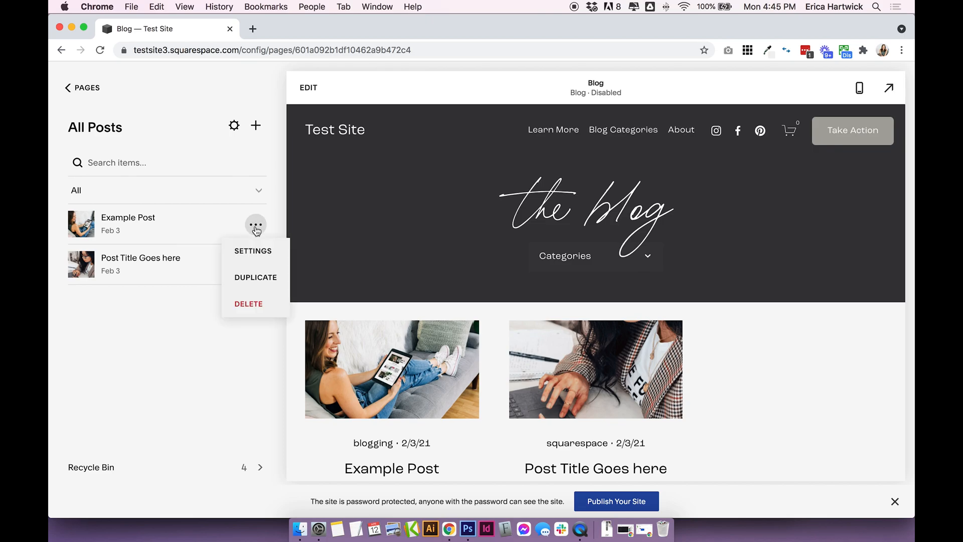
click(252, 250)
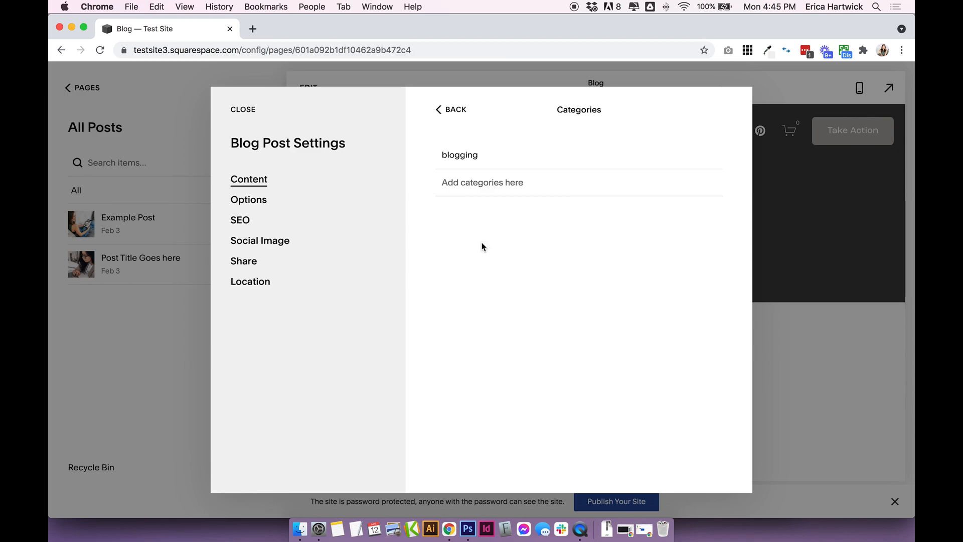
click(459, 155)
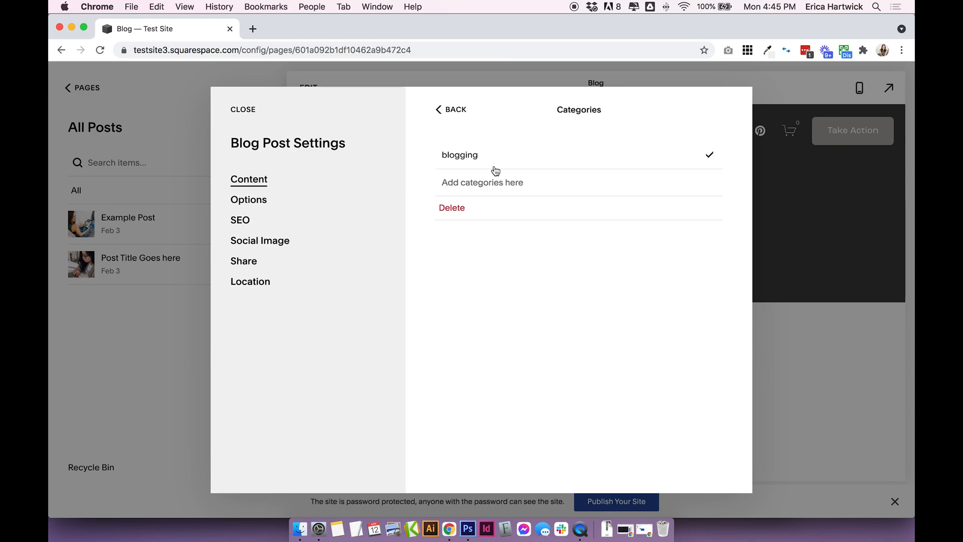
click(482, 183)
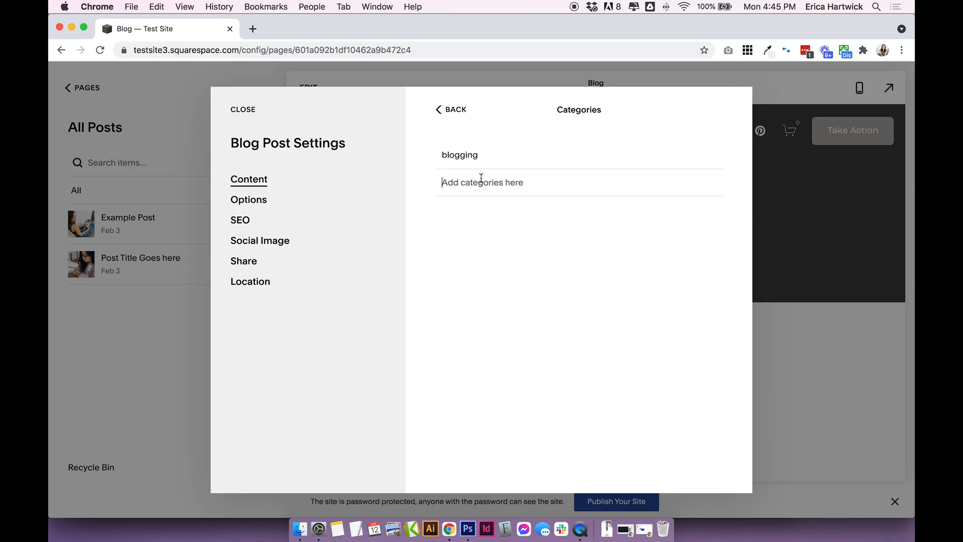
text(portfolio)
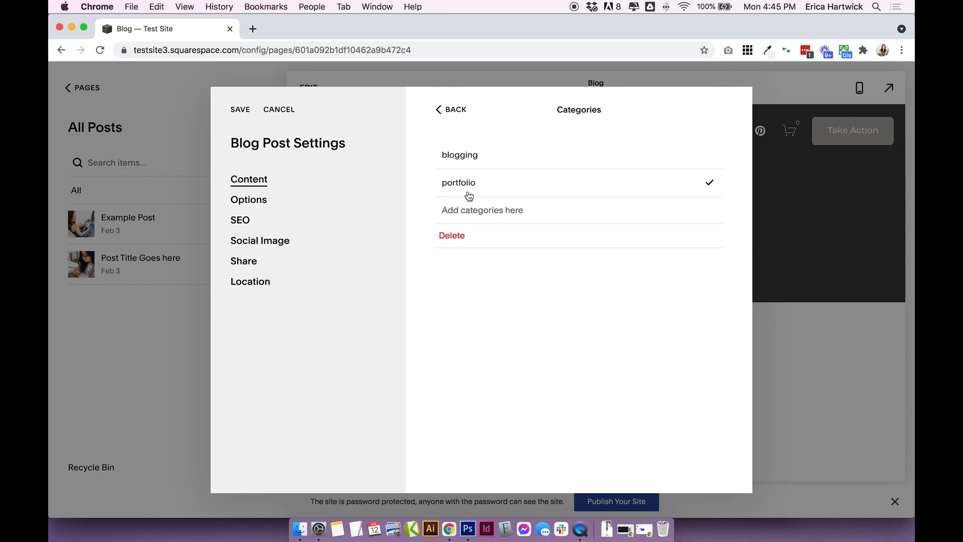
mouse_move(482, 192)
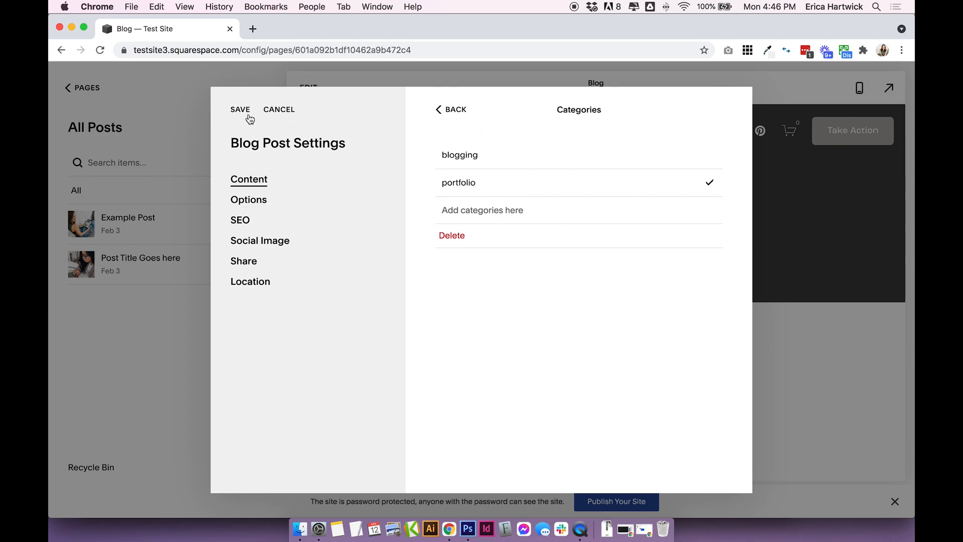
click(240, 110)
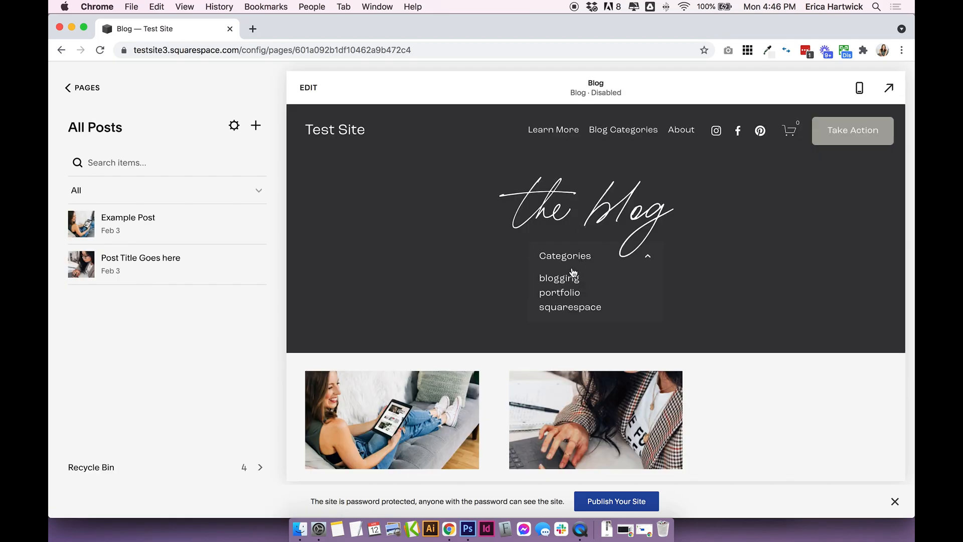
mouse_move(559, 277)
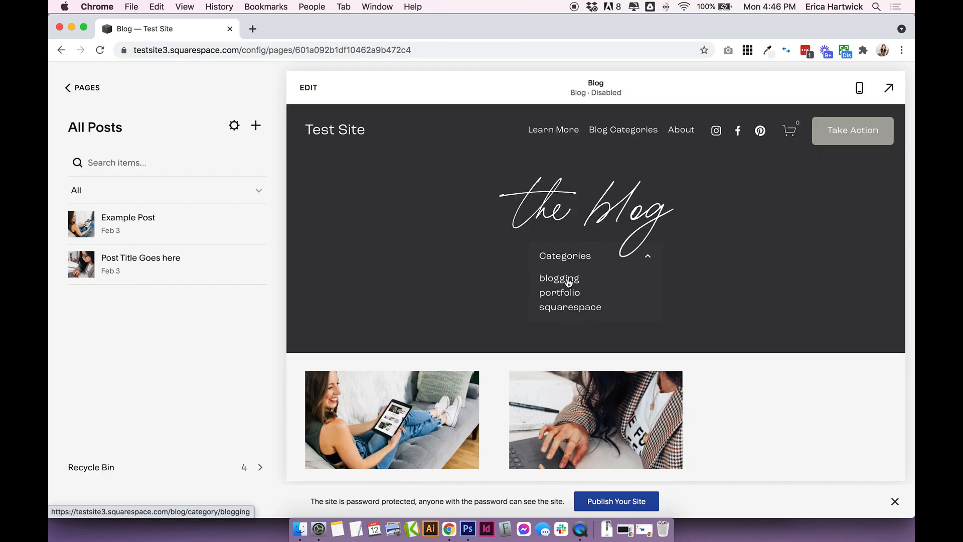
mouse_move(560, 293)
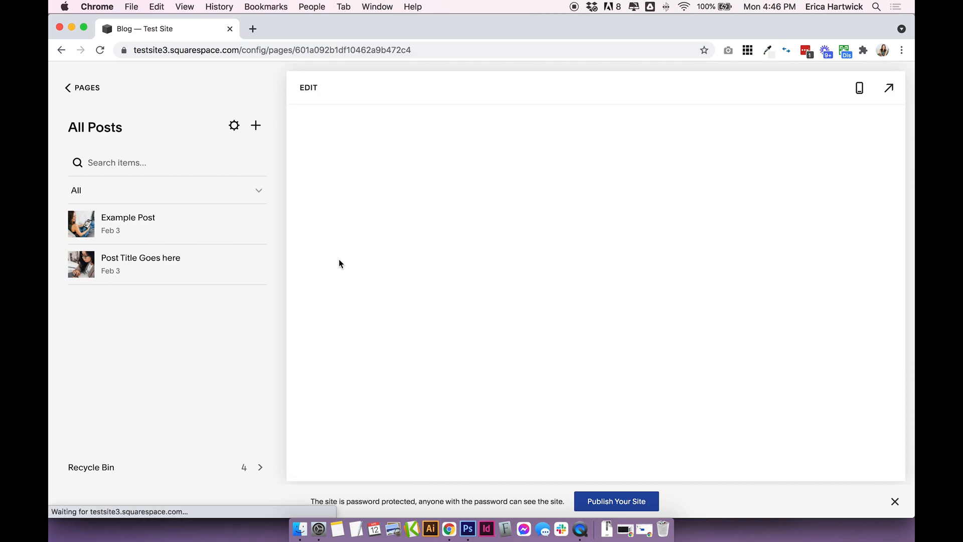
mouse_move(809, 250)
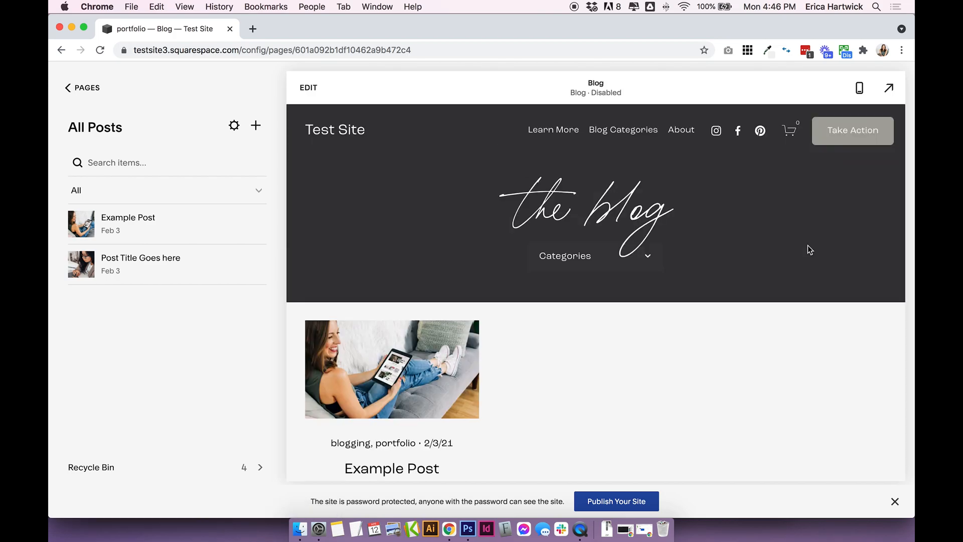
mouse_move(725, 245)
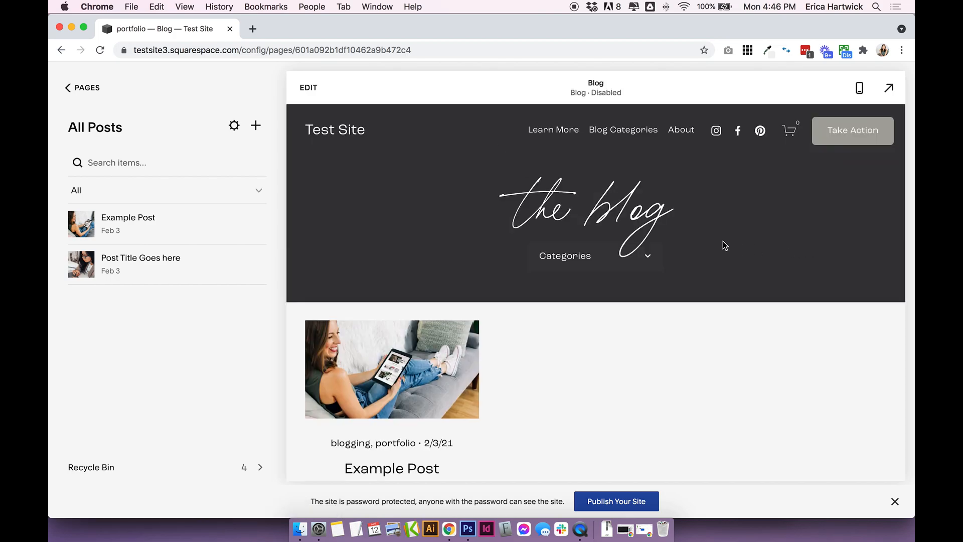
mouse_move(702, 252)
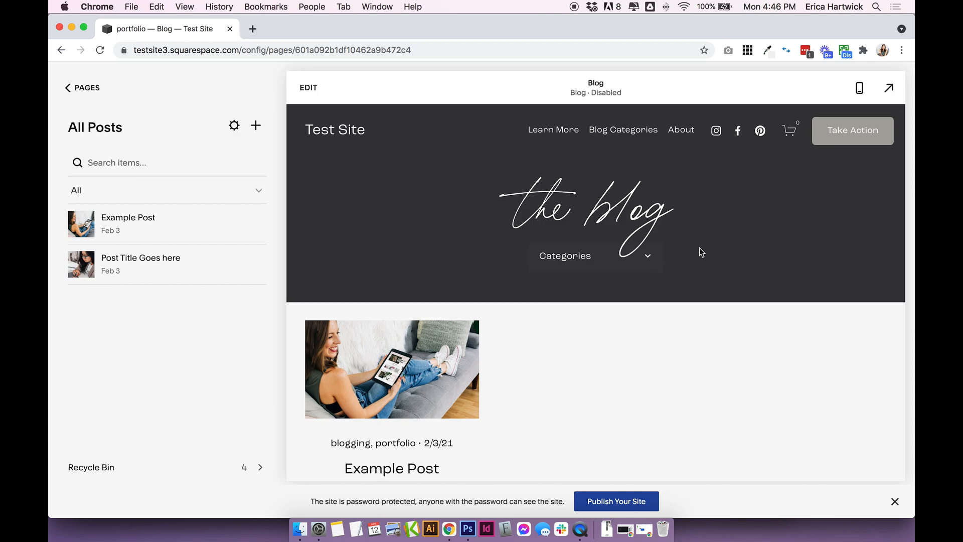
mouse_move(677, 256)
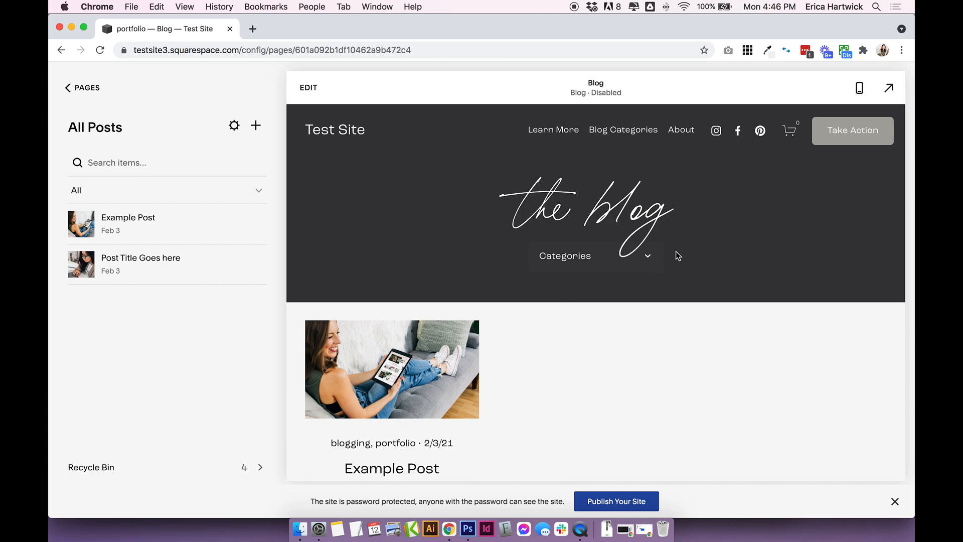
mouse_move(654, 262)
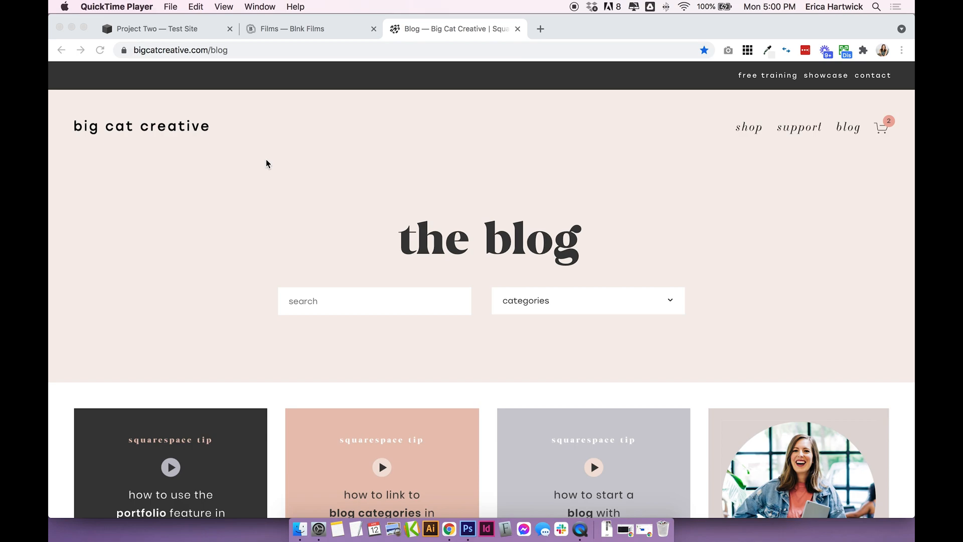
Filter the bigcatcreative.com blog to 'template showcase' and scroll through the showcase posts
scroll(down, 3)
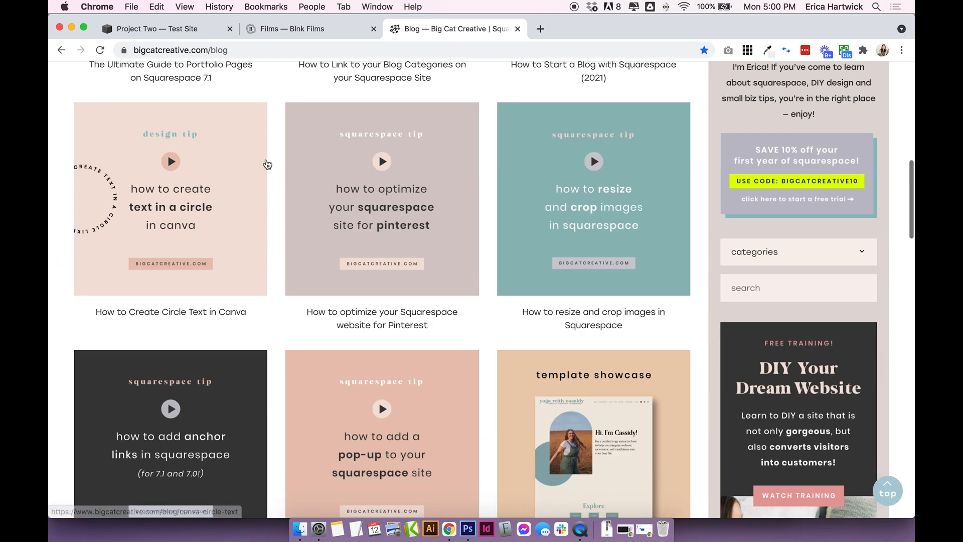
scroll(down, 3)
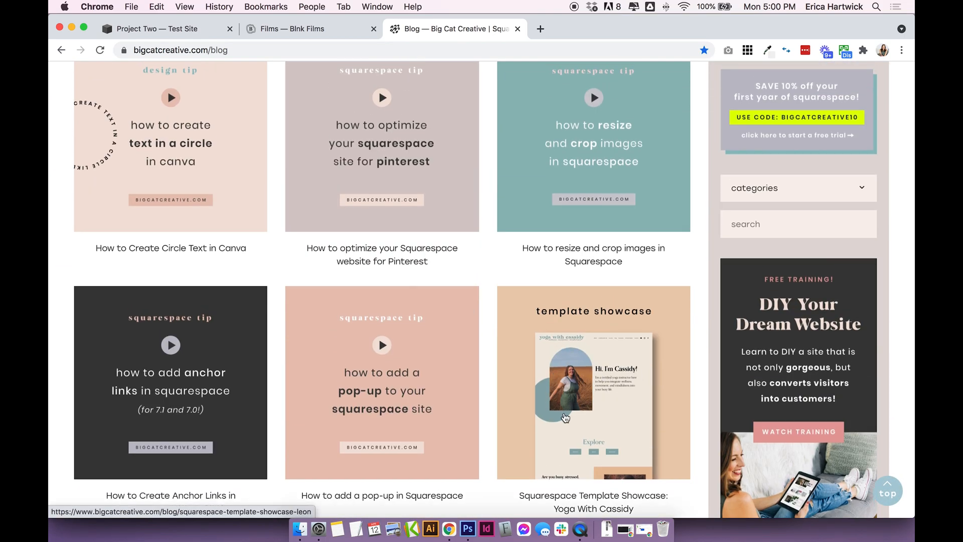
scroll(down, 3)
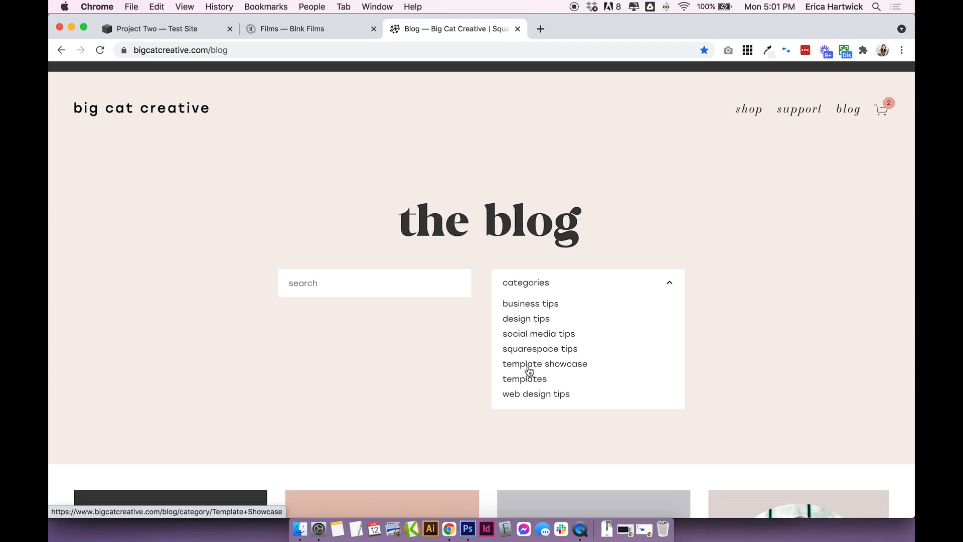
click(544, 363)
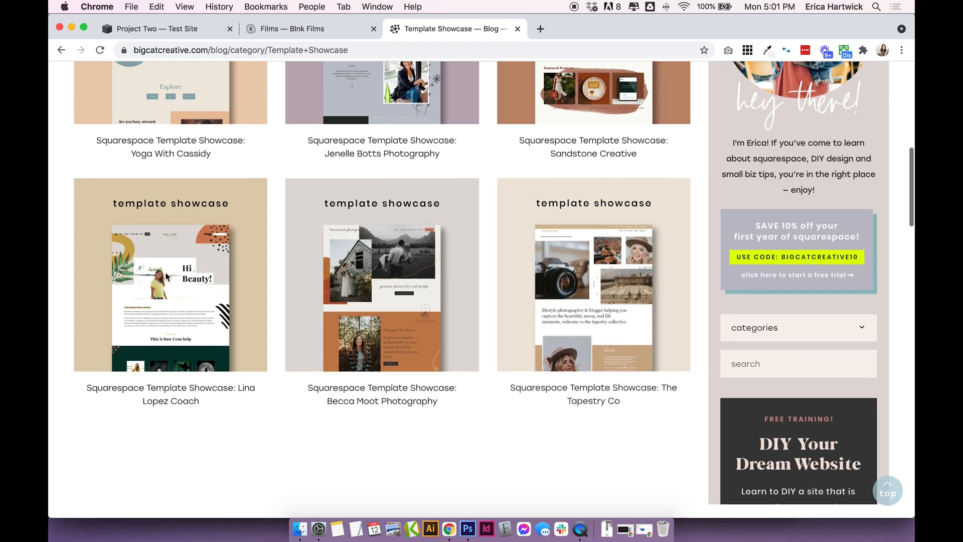
scroll(down, 3)
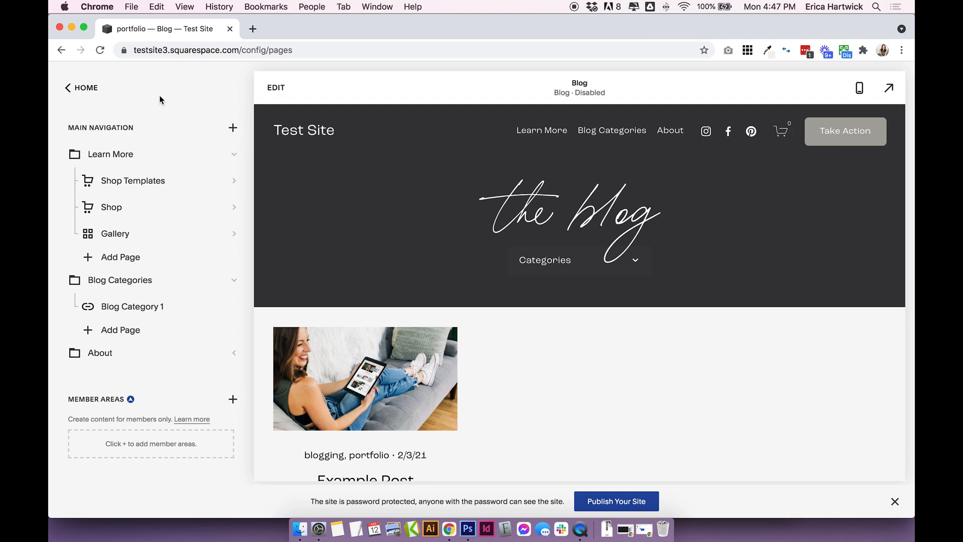
Add a new blog collection page with a chosen layout and name it 'Portfolio'
scroll(down, 3)
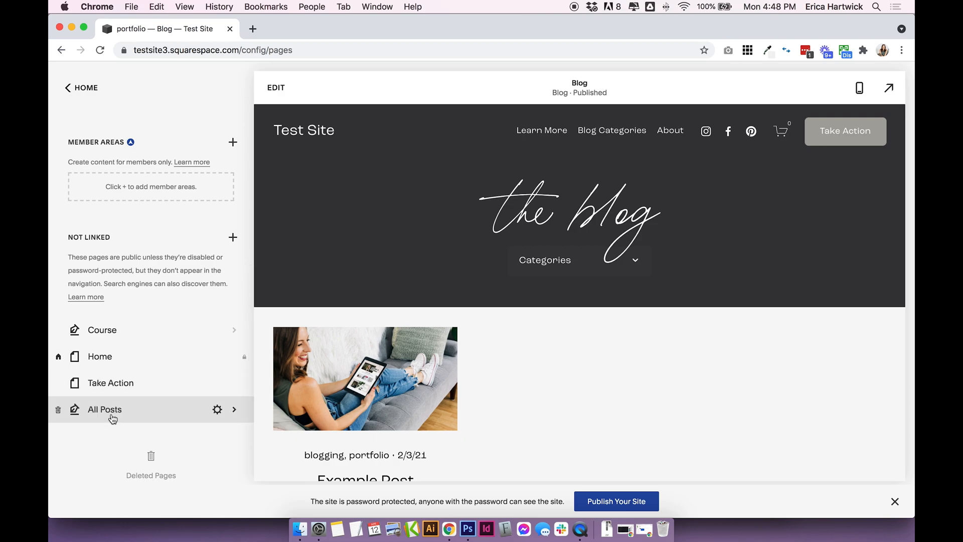
mouse_move(104, 409)
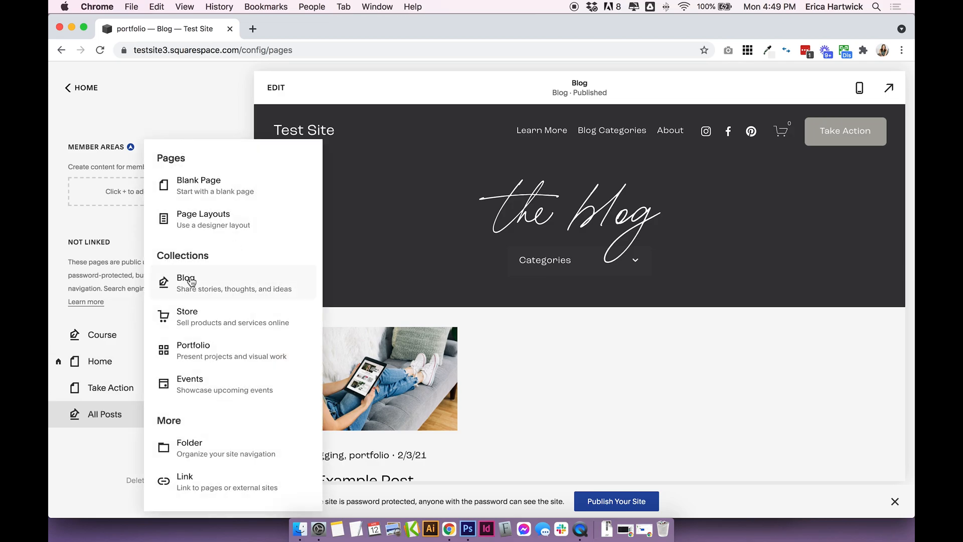
click(186, 282)
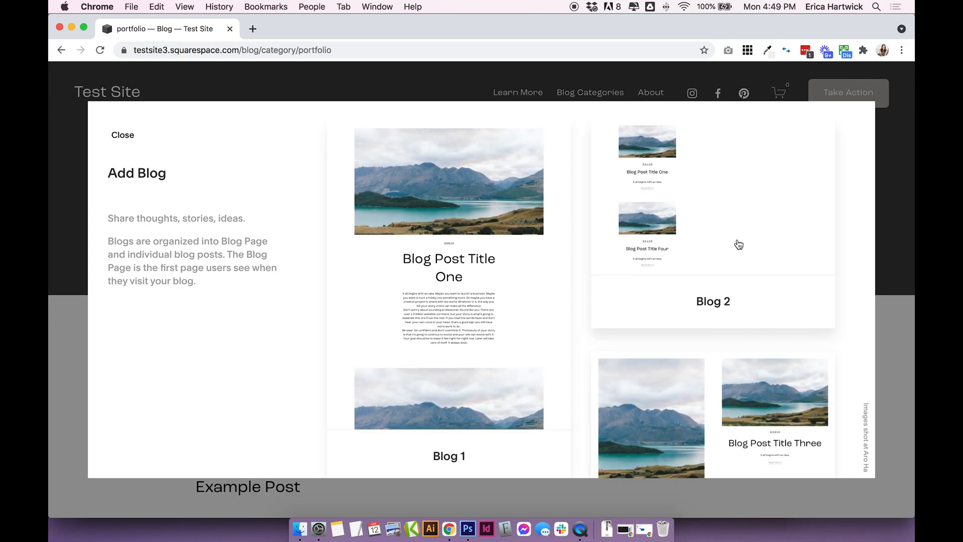
click(122, 134)
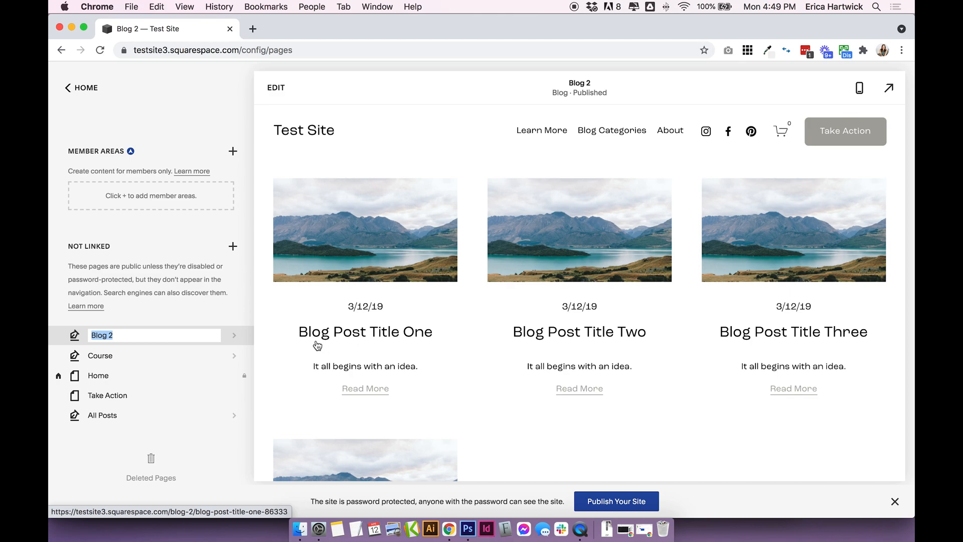
text(Portfolio)
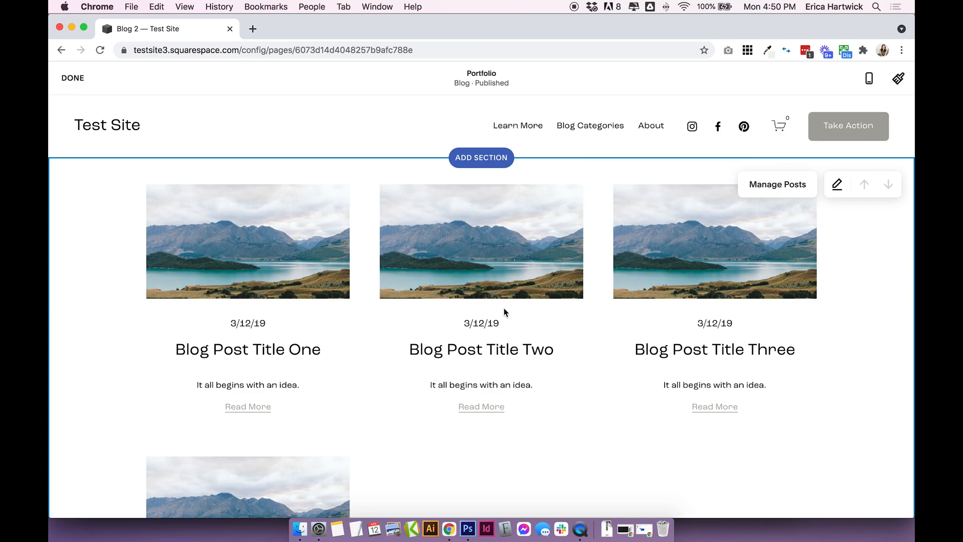
Open Manage Posts to list Portfolio's four sample posts
click(777, 184)
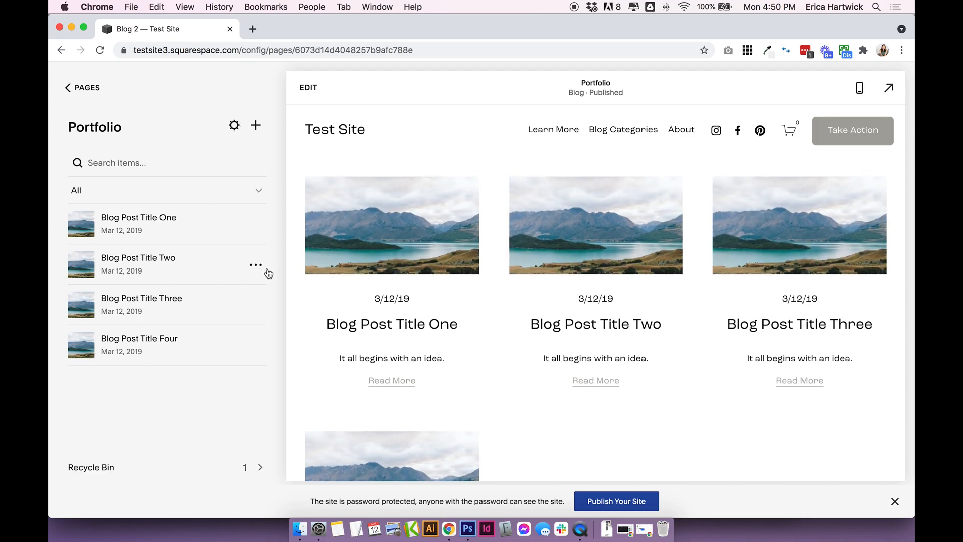
mouse_move(265, 225)
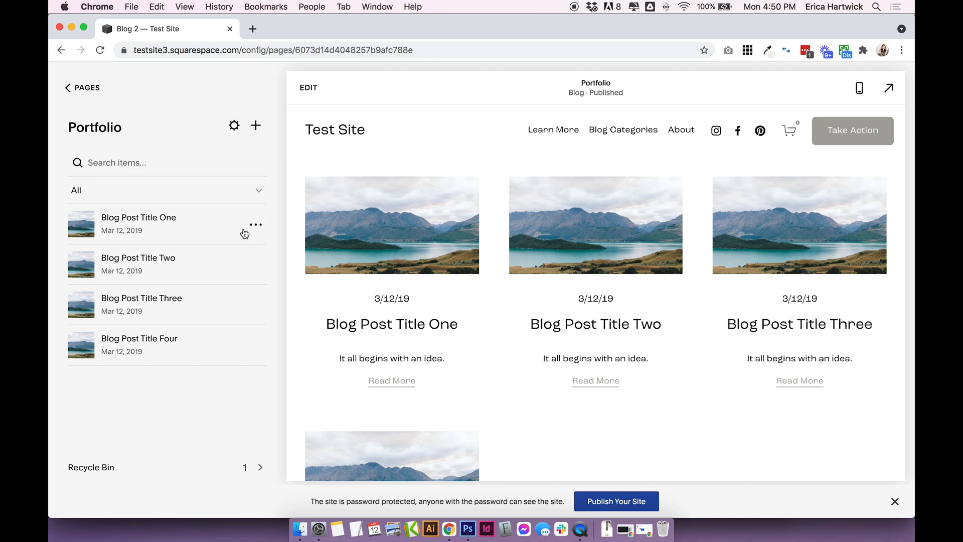
mouse_move(516, 203)
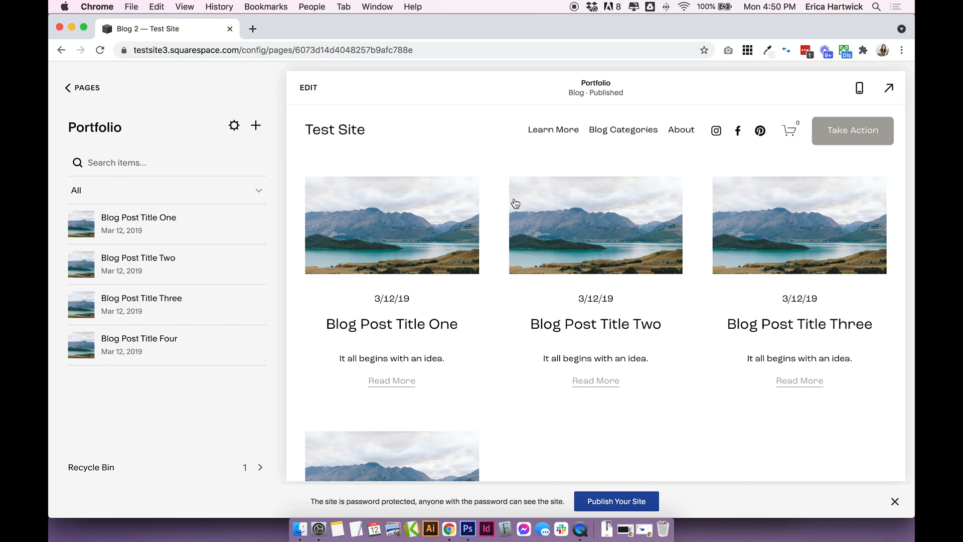
mouse_move(554, 217)
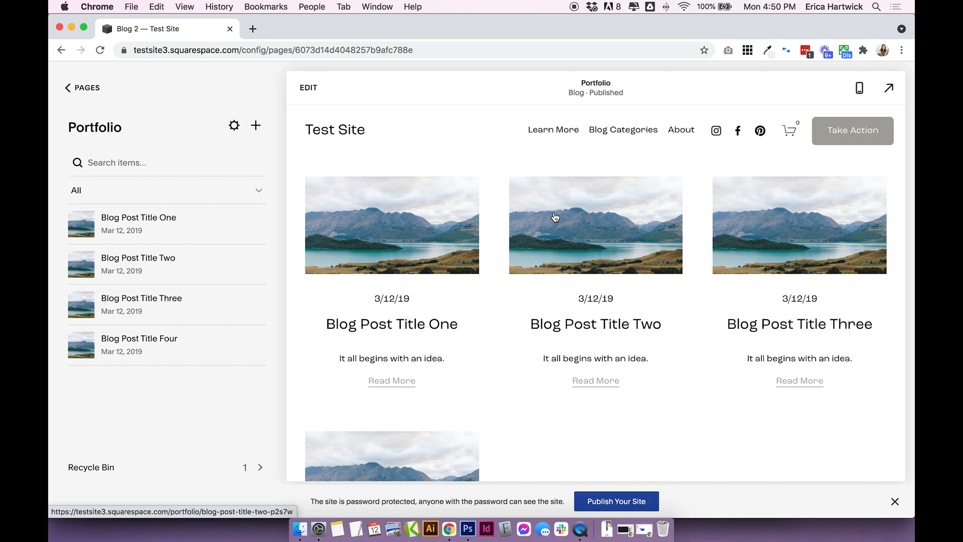
mouse_move(388, 229)
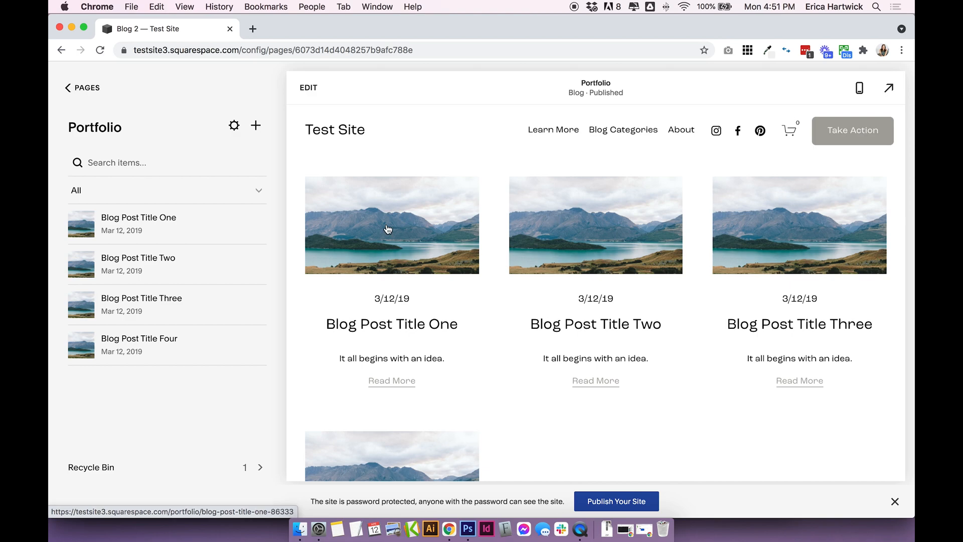
Open Blog Post Title One, then follow its next-post link to Blog Post Title Two
click(138, 224)
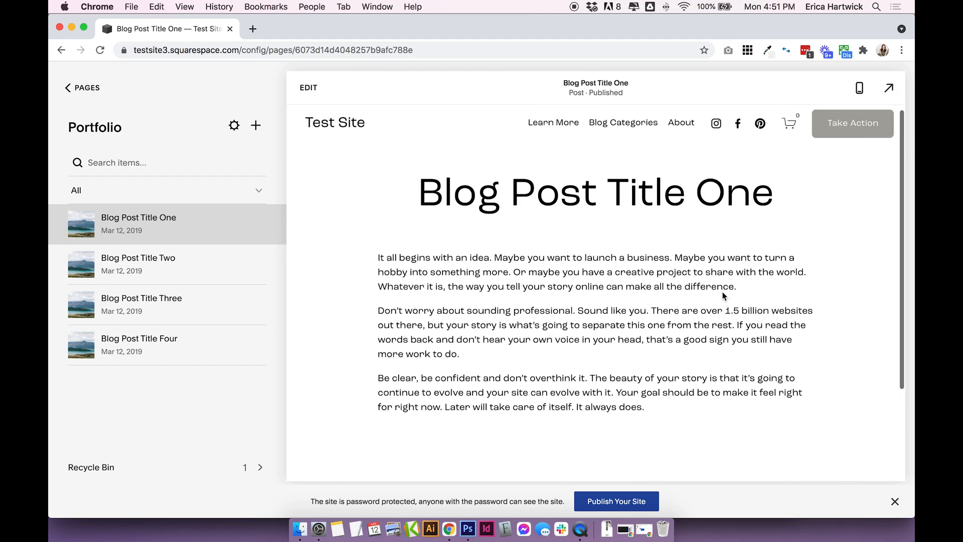
scroll(down, 3)
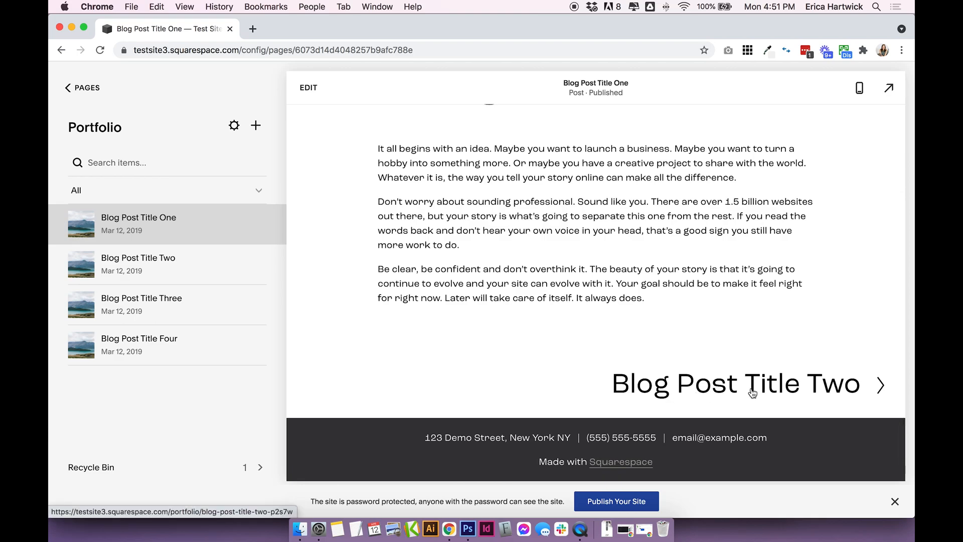
click(735, 383)
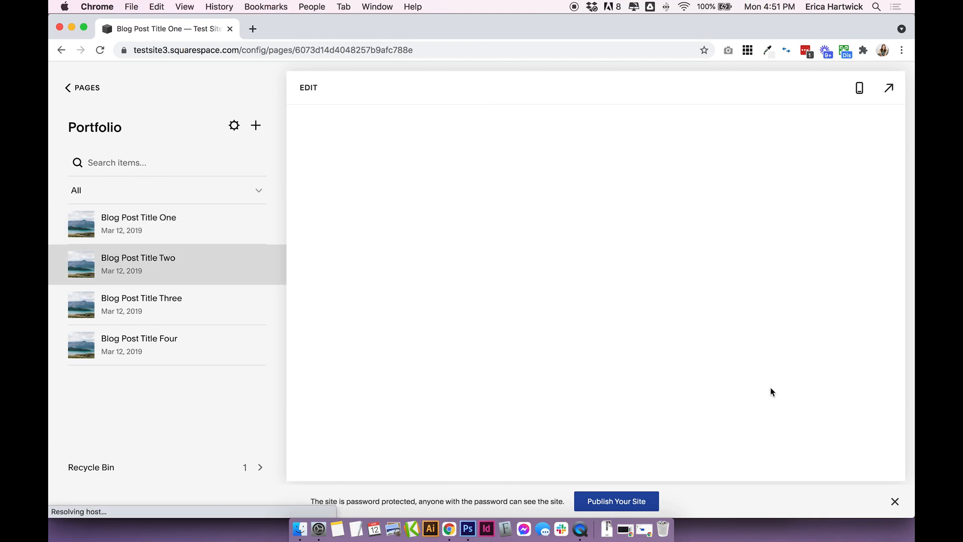
click(139, 265)
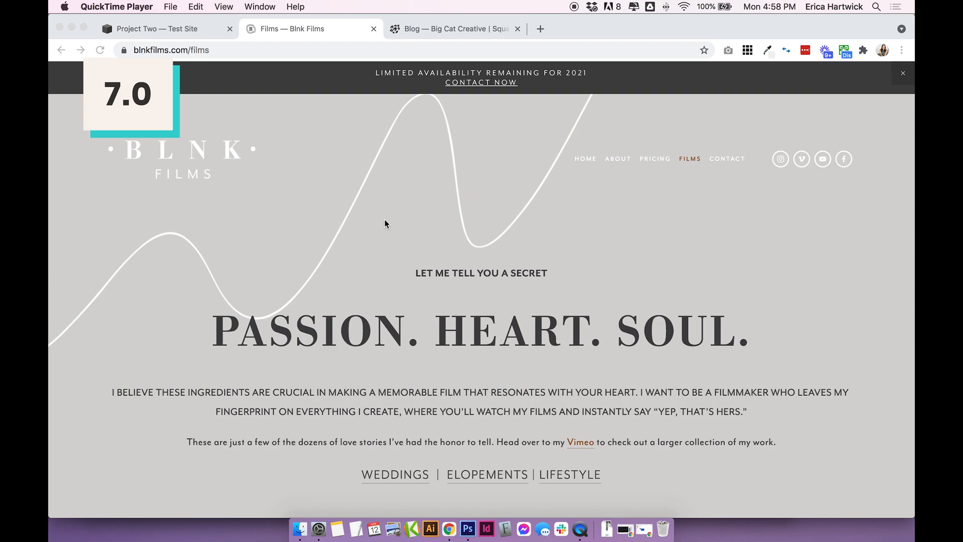
scroll(down, 3)
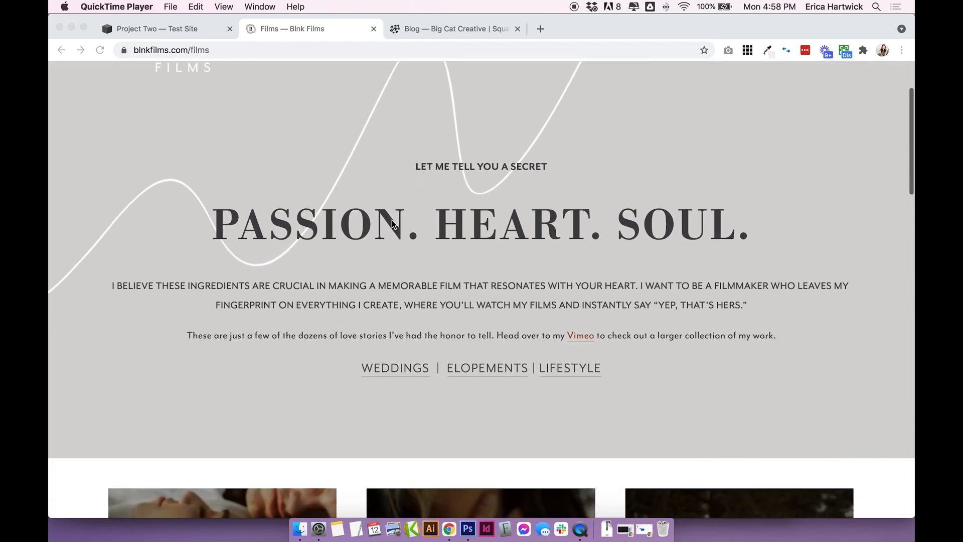
scroll(up, 3)
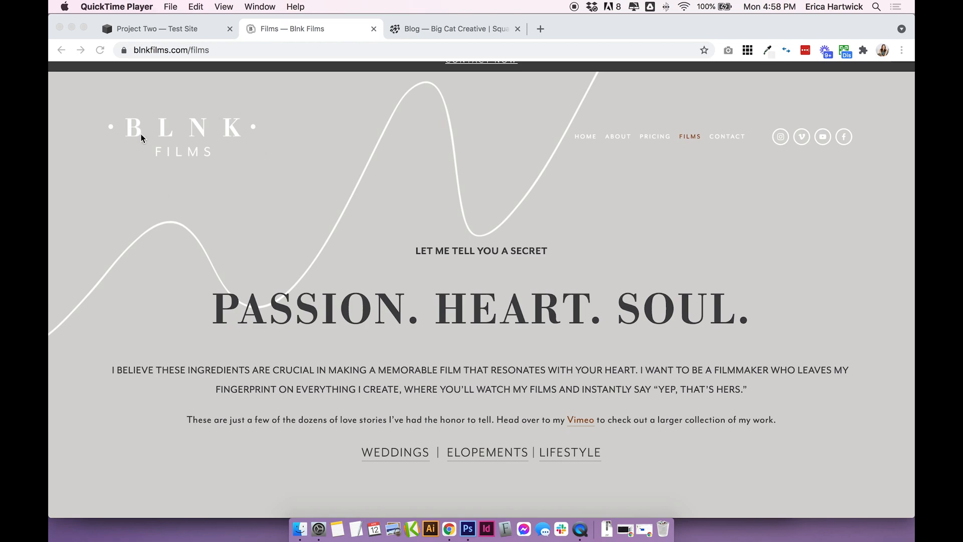
scroll(down, 3)
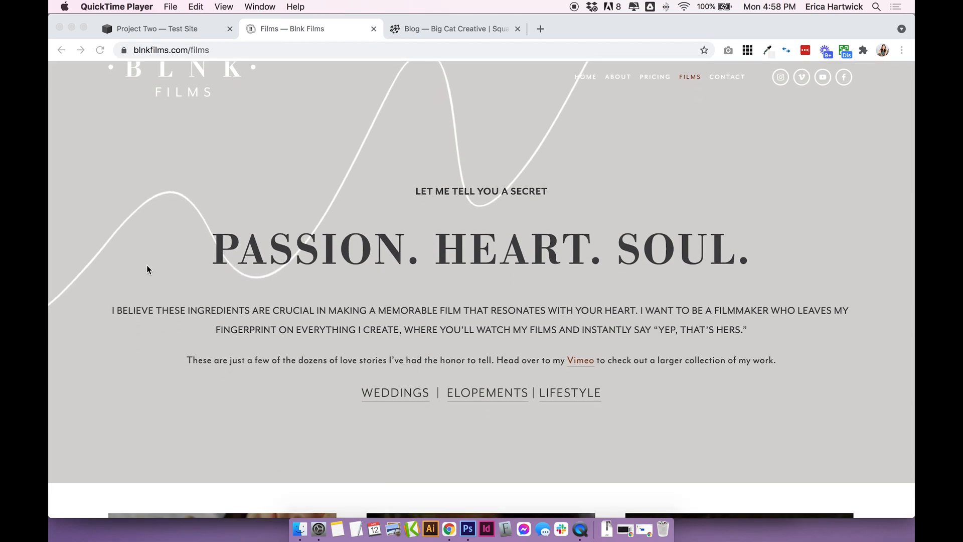
scroll(down, 3)
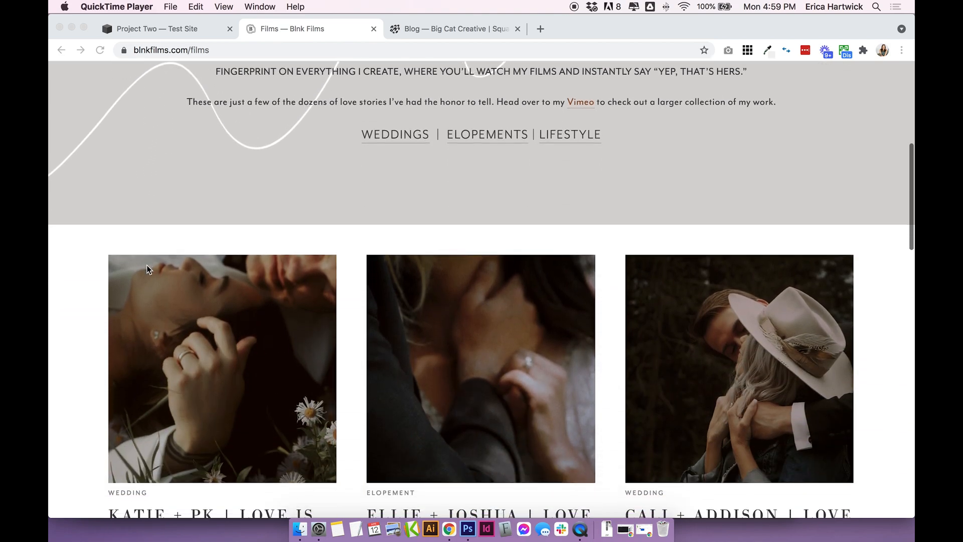
scroll(down, 3)
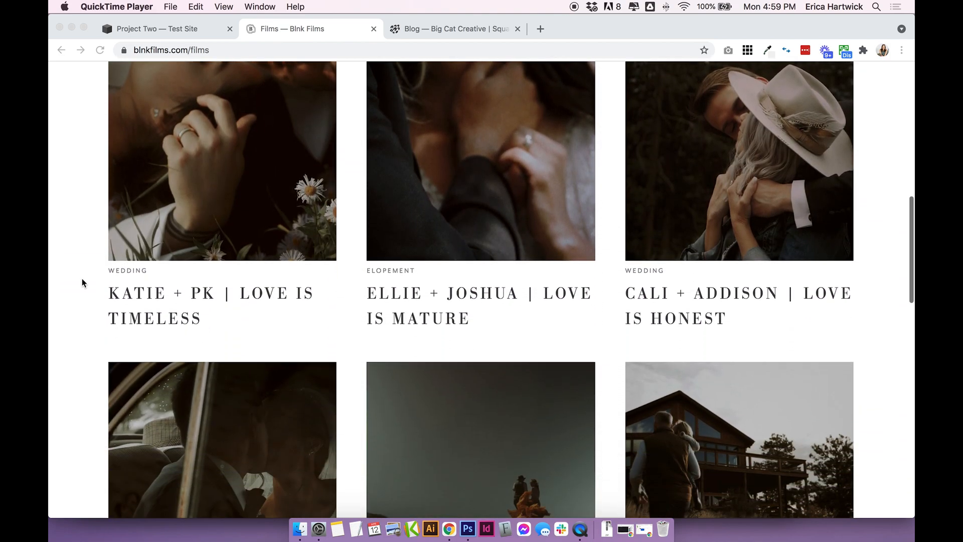
scroll(up, 3)
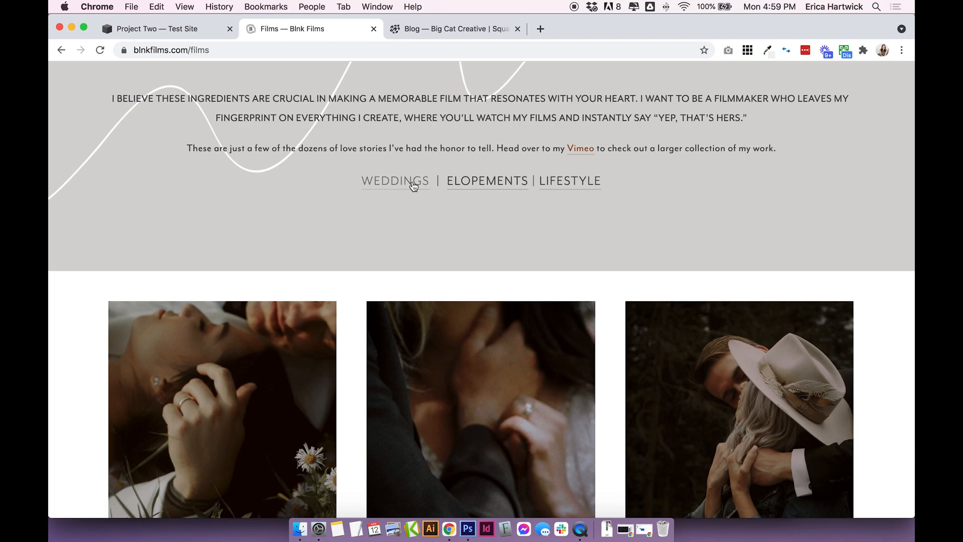
Filter Blnk Films to WEDDINGS, browse the results, and open the Katie + PK film
click(395, 181)
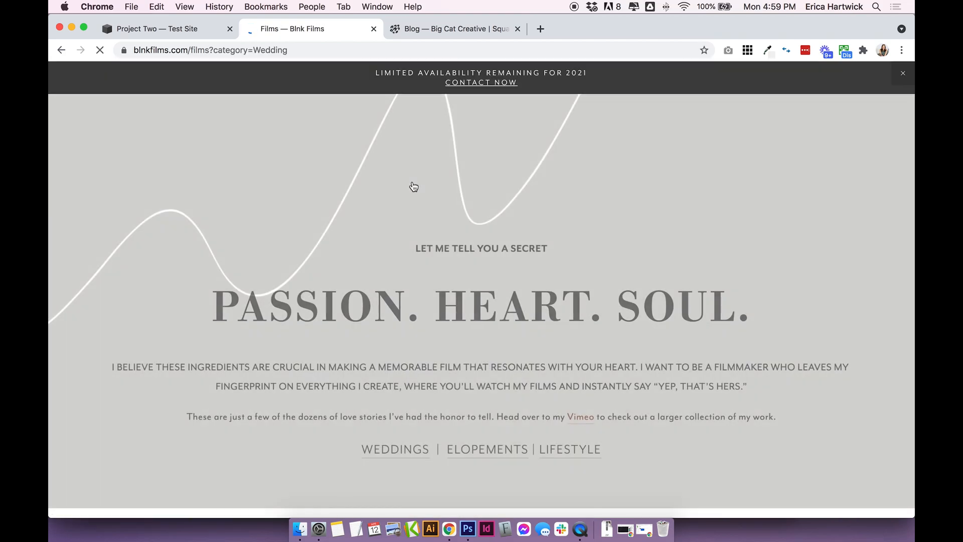
scroll(down, 3)
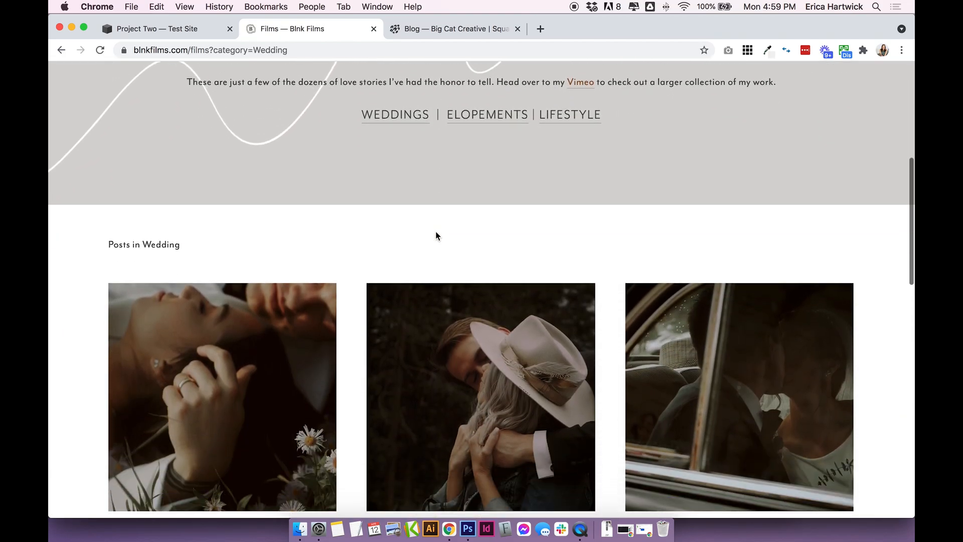
scroll(down, 3)
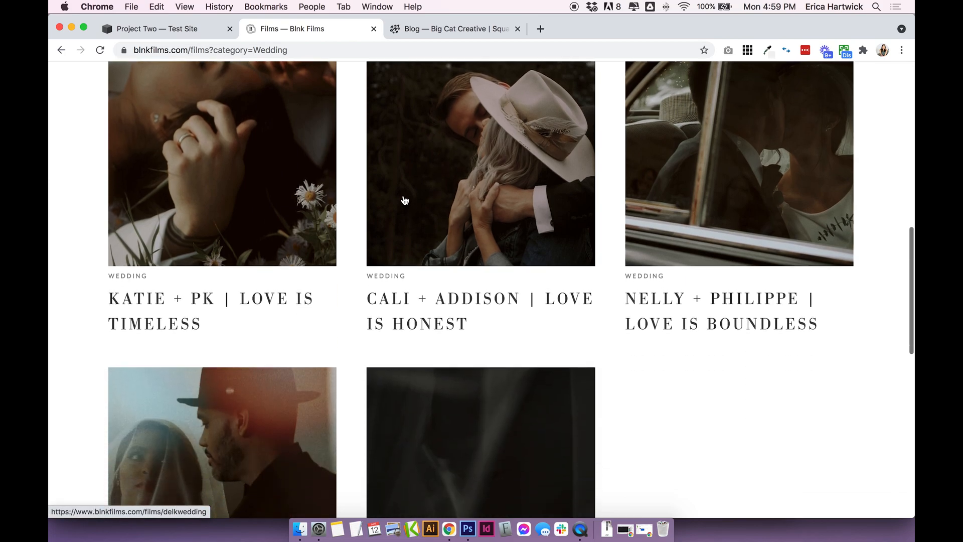
click(221, 164)
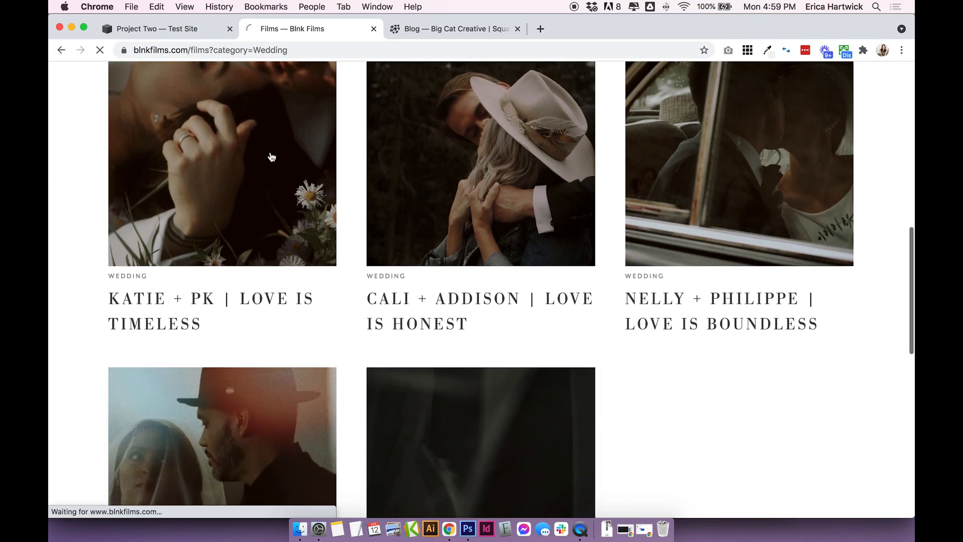
Play the Katie + PK video, then move on to the Ellie + Joshua film page
click(221, 163)
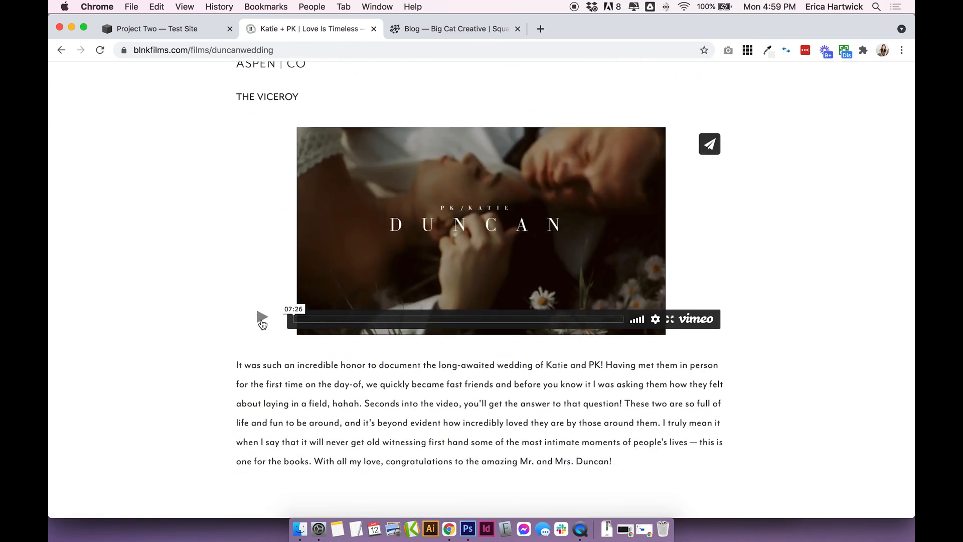
click(262, 317)
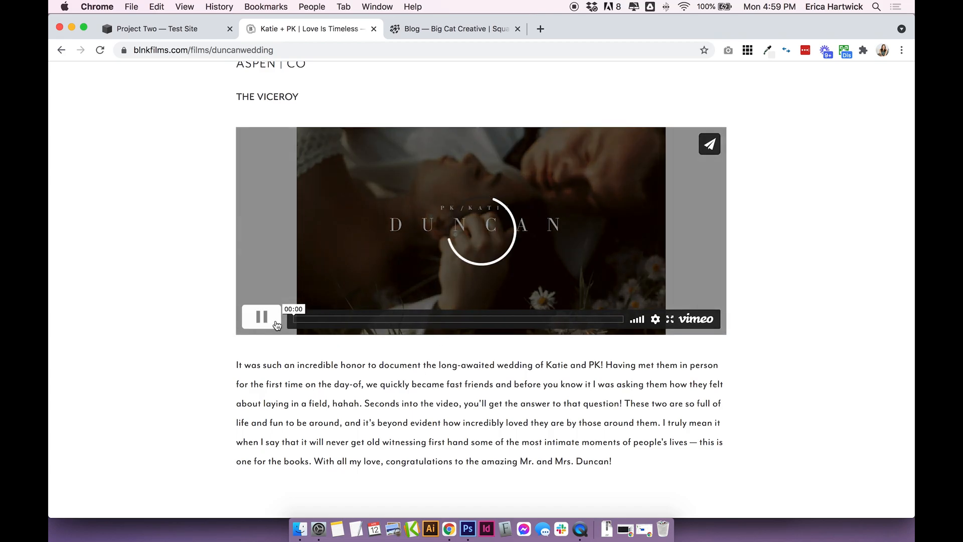
scroll(down, 3)
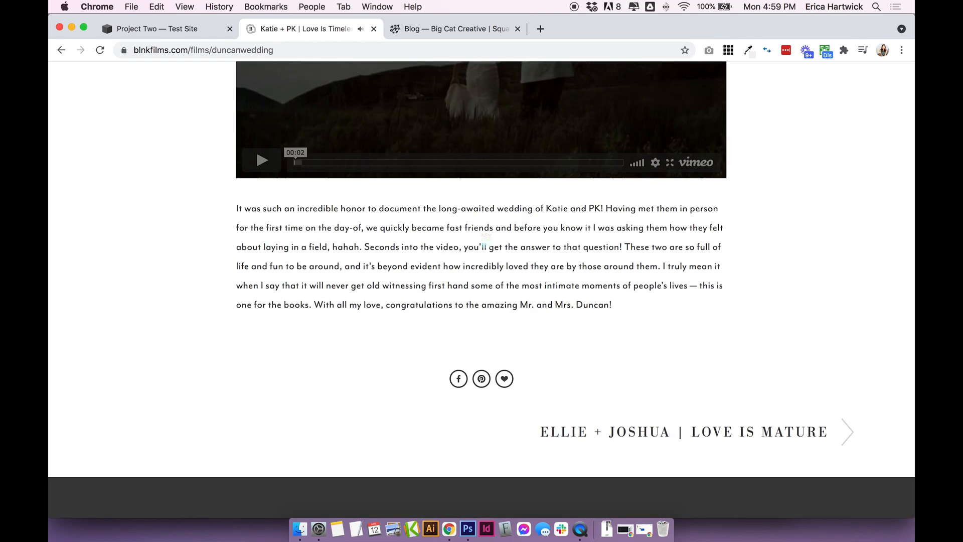
scroll(down, 3)
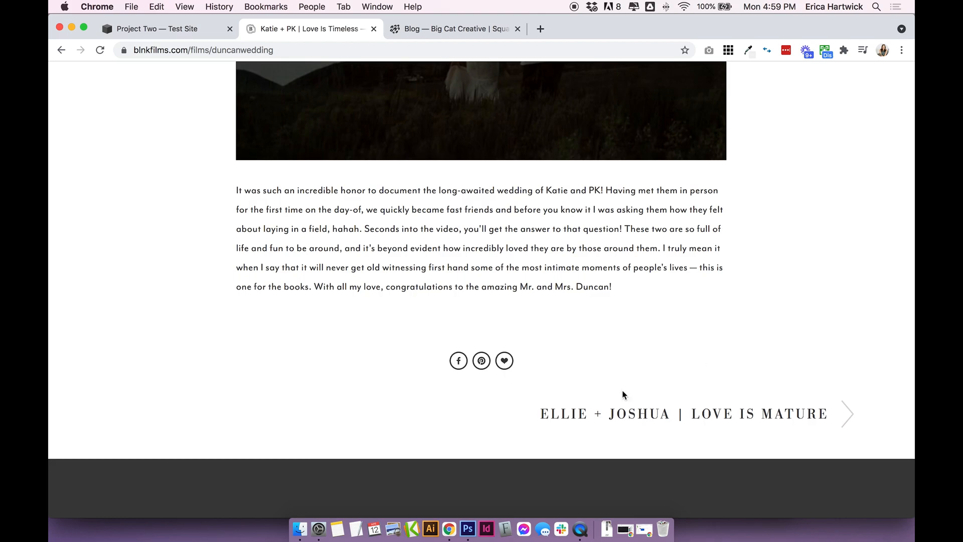
mouse_move(760, 419)
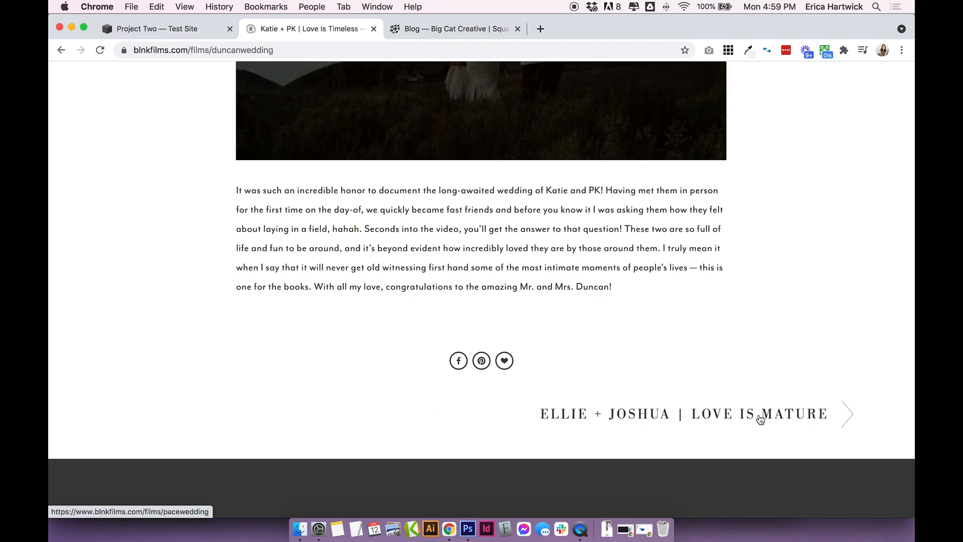
click(684, 413)
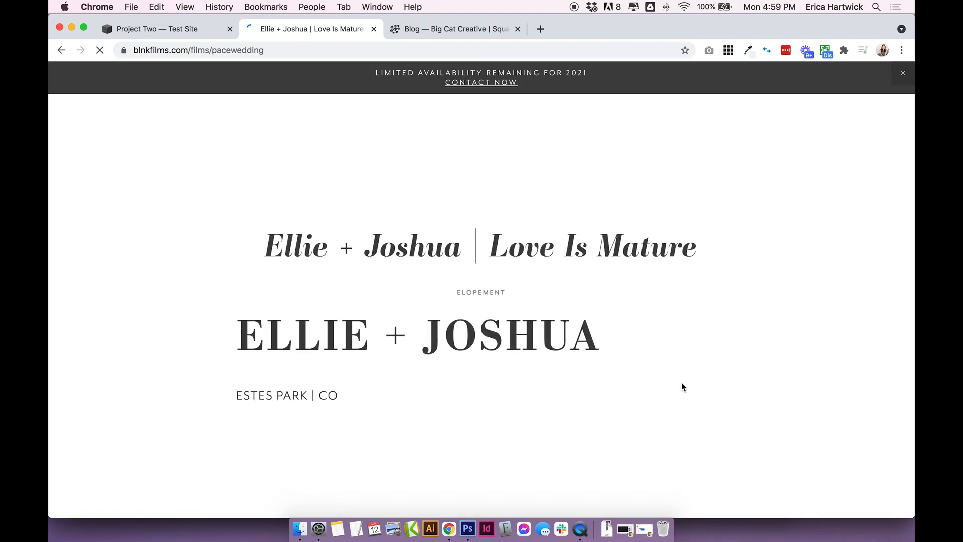
scroll(down, 3)
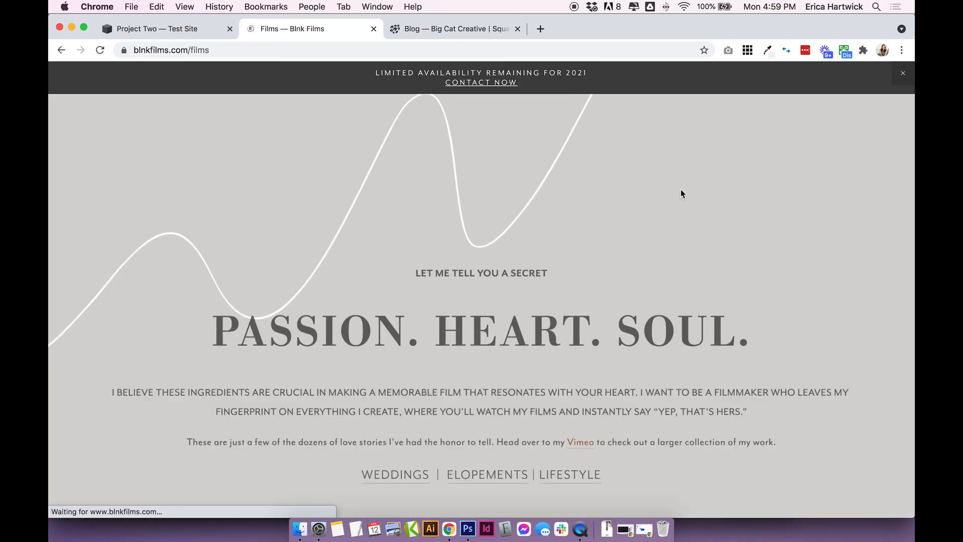
Scroll the Test Site's Pages panel down to the Not Linked section
scroll(down, 3)
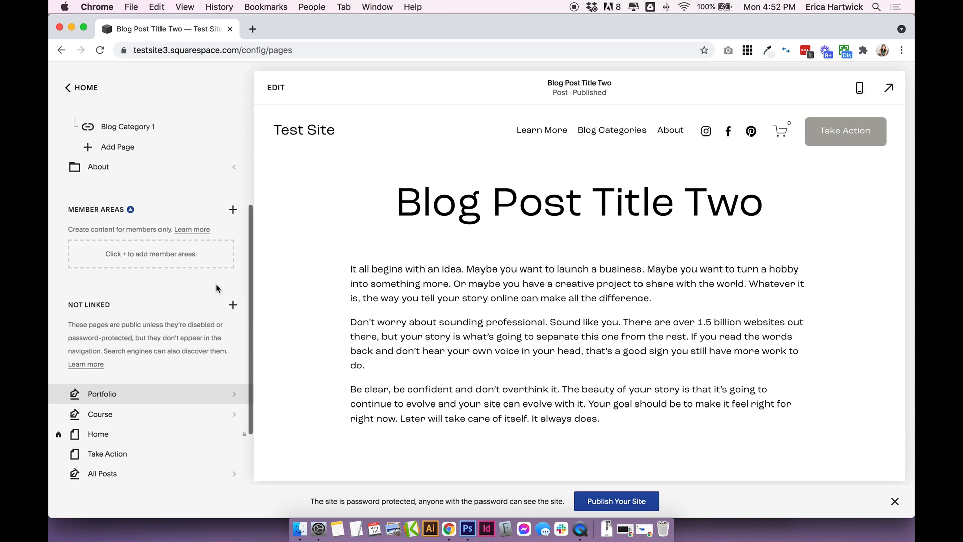
scroll(down, 3)
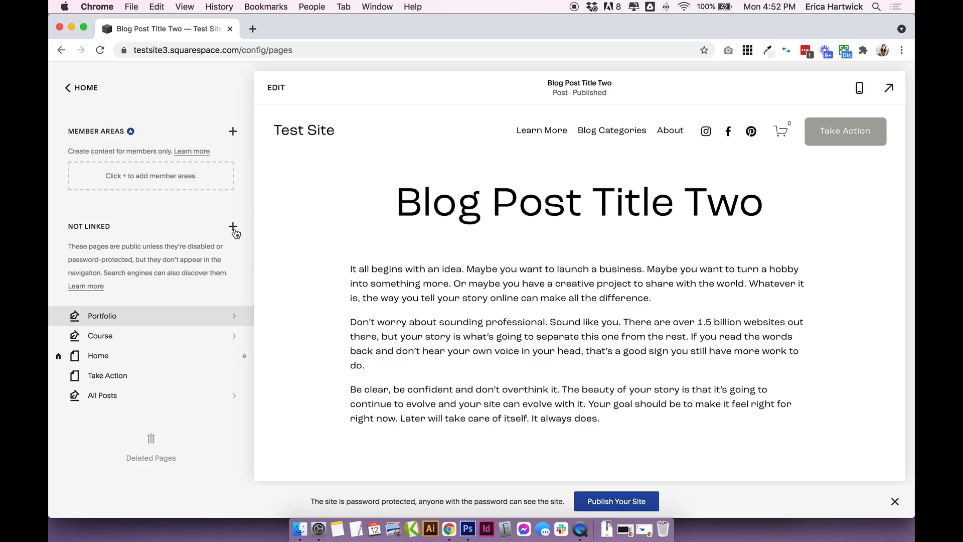
Create a Portfolio collection under Not Linked, producing Portfolio 2
click(232, 226)
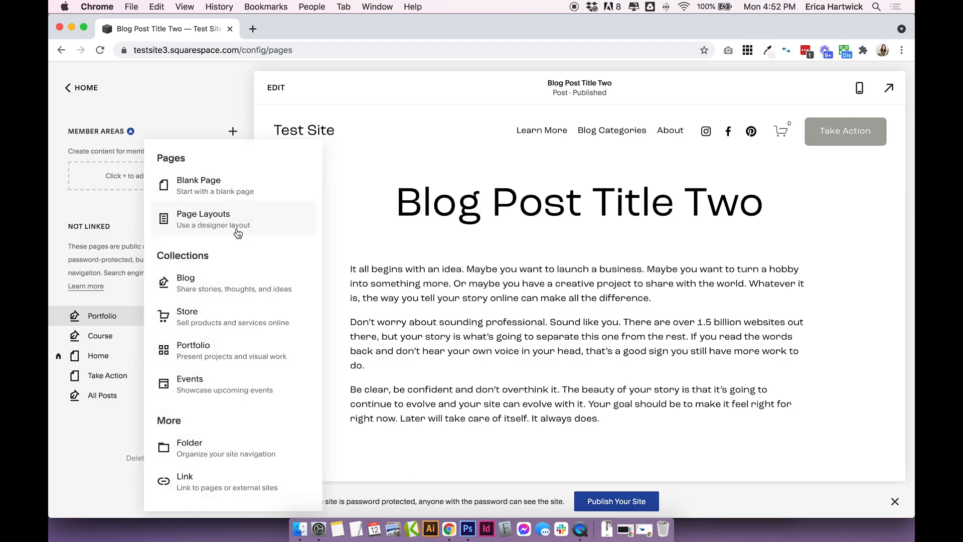
mouse_move(218, 353)
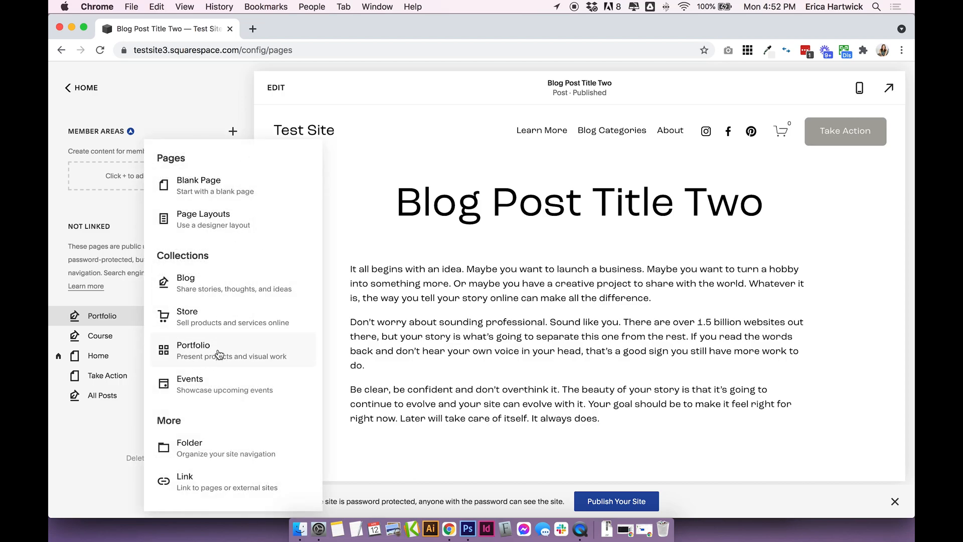
click(193, 345)
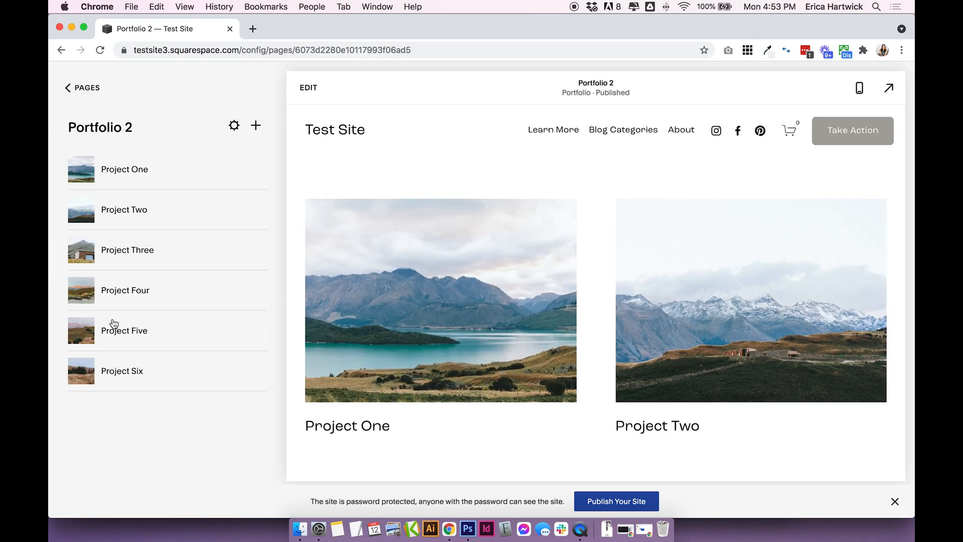
View Project One's title and URL slug in its settings, close them, and open Project One
scroll(down, 3)
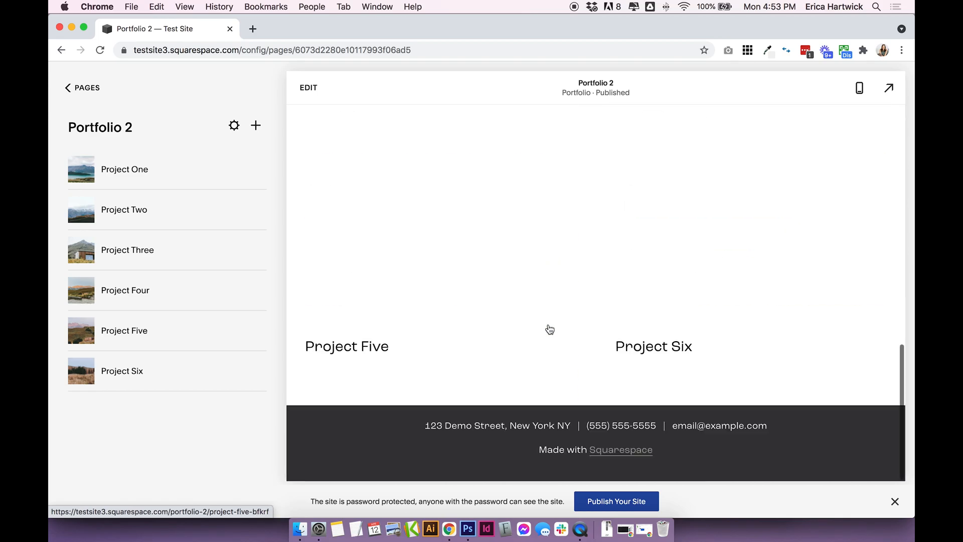
scroll(up, 3)
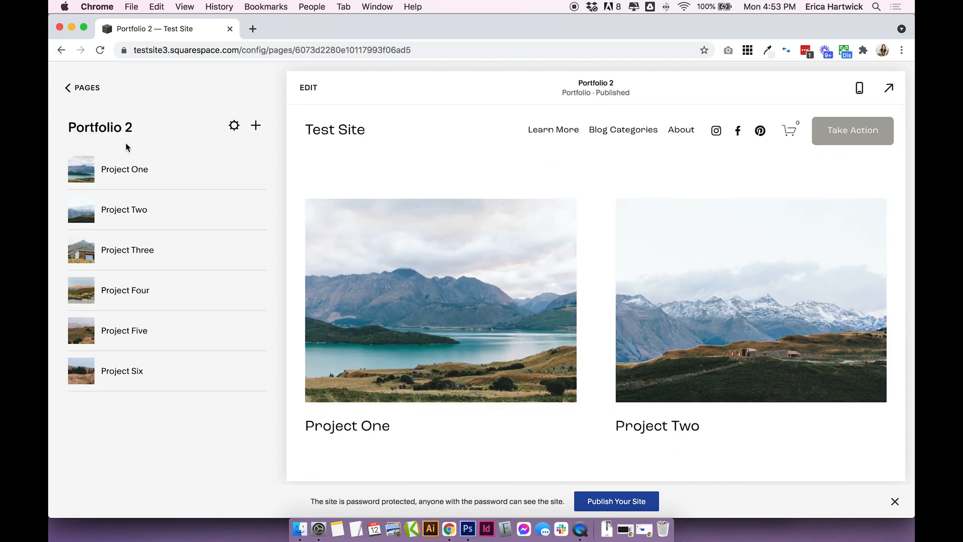
mouse_move(187, 185)
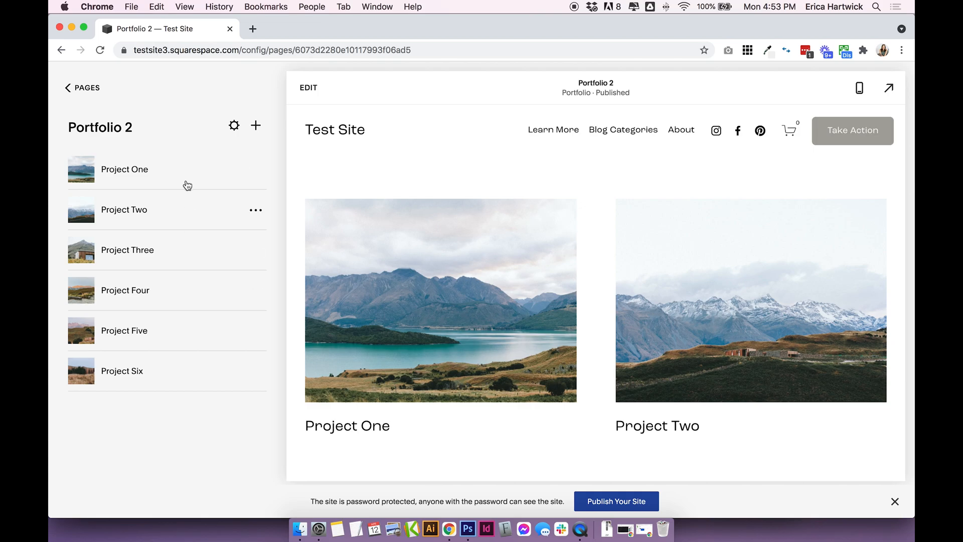
click(255, 169)
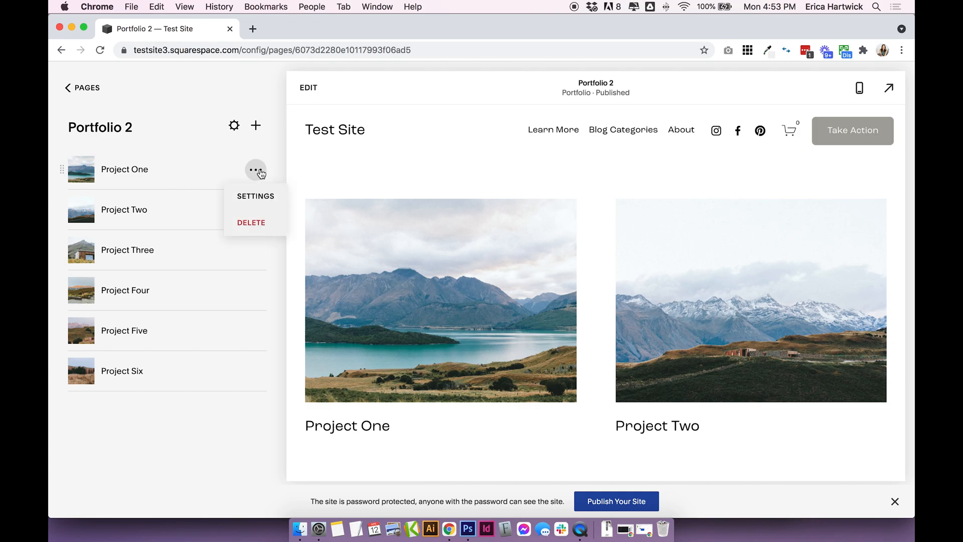
click(255, 196)
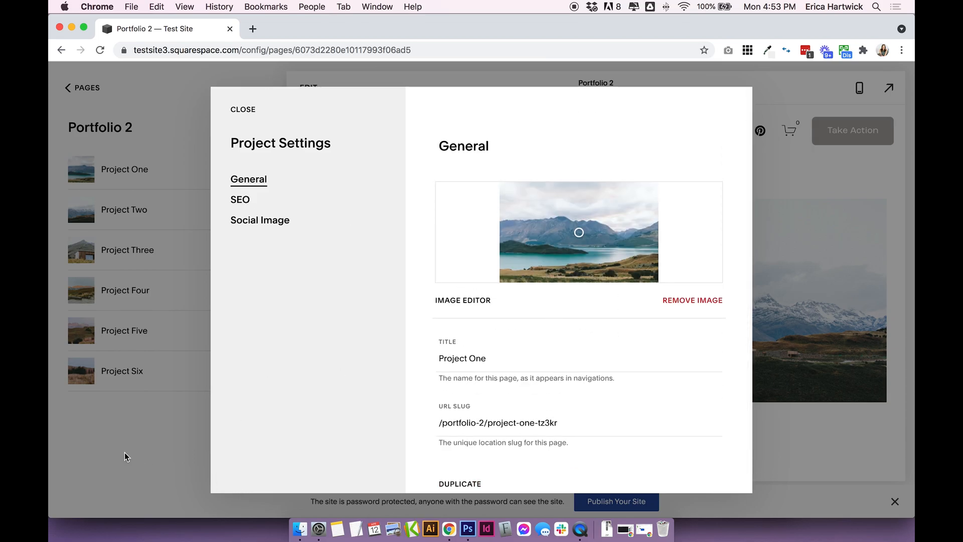
click(242, 109)
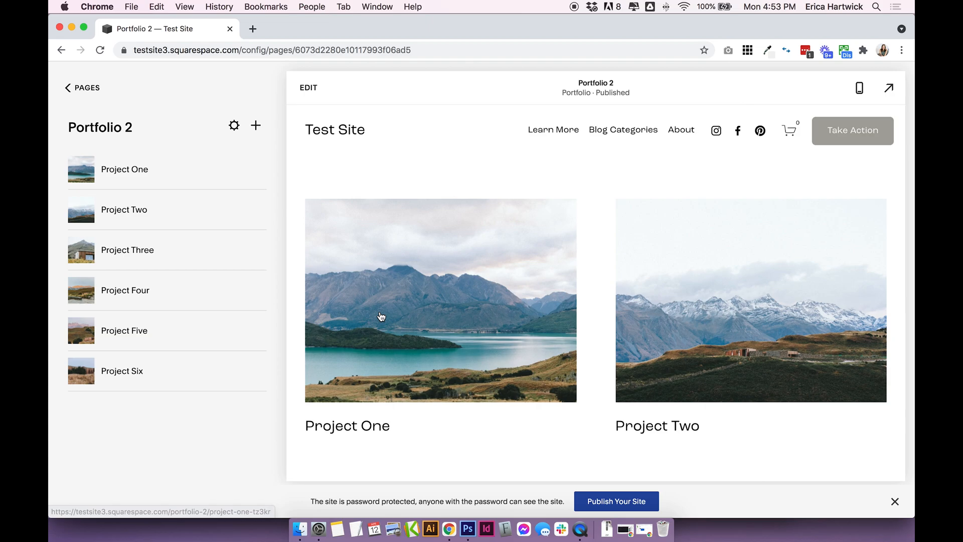
click(124, 169)
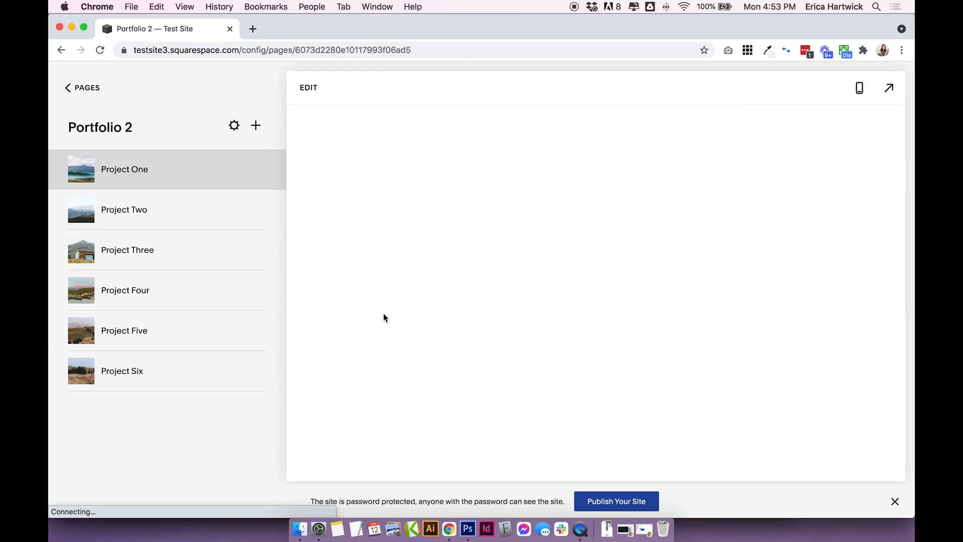
Open Project One in the editor, scroll through its banner, text and gallery sections, then finish editing
click(124, 169)
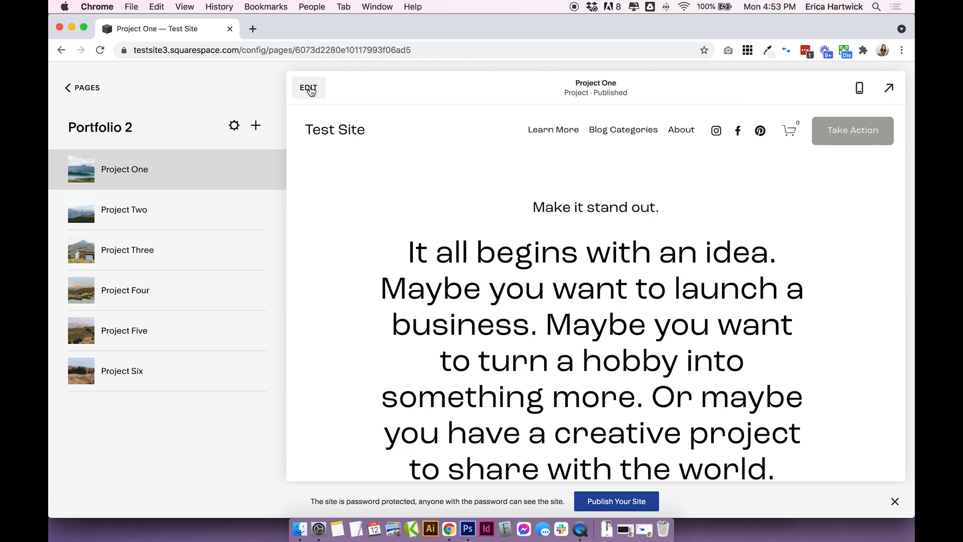
click(309, 87)
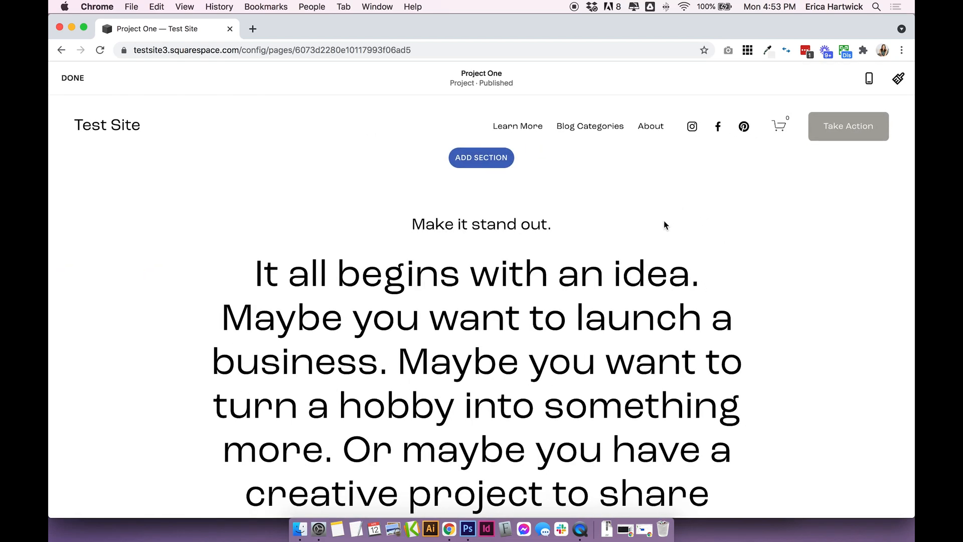
scroll(down, 3)
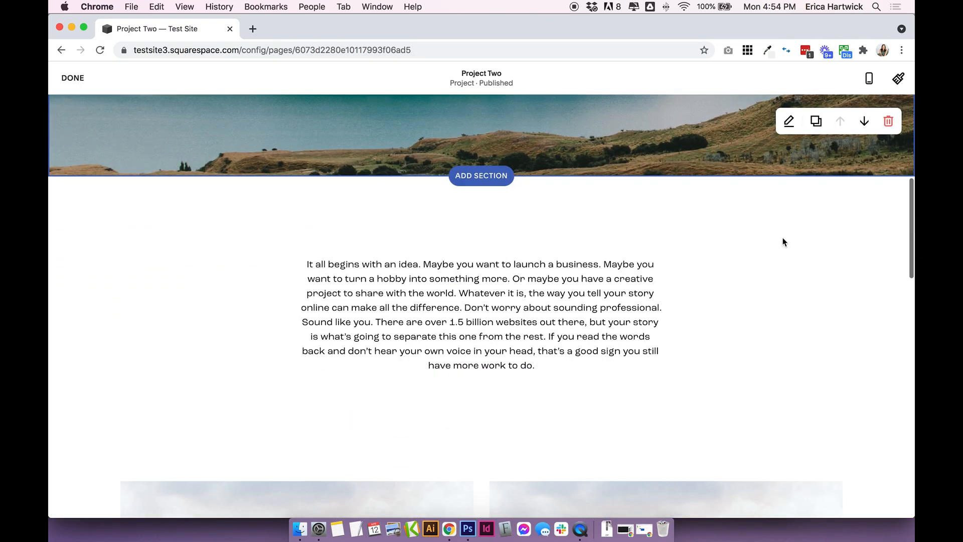
scroll(down, 3)
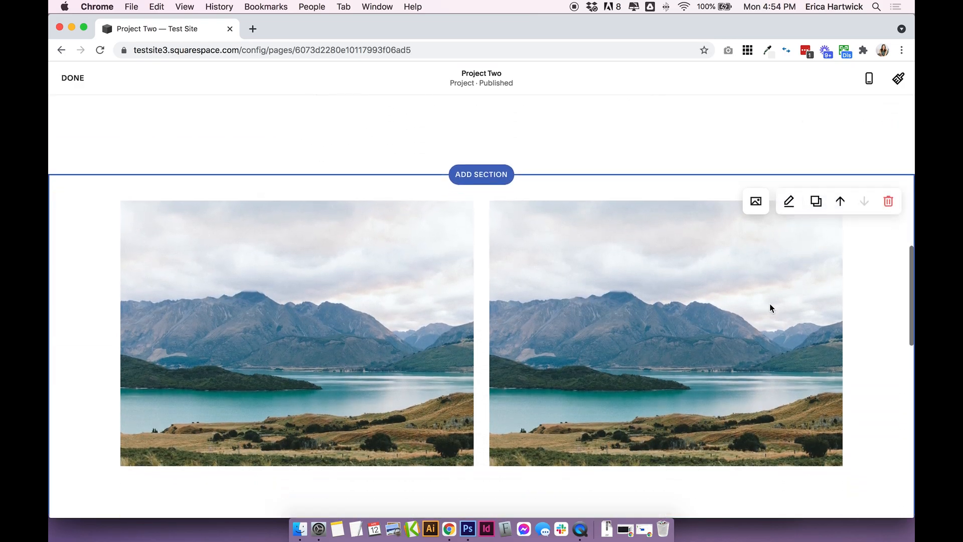
scroll(down, 3)
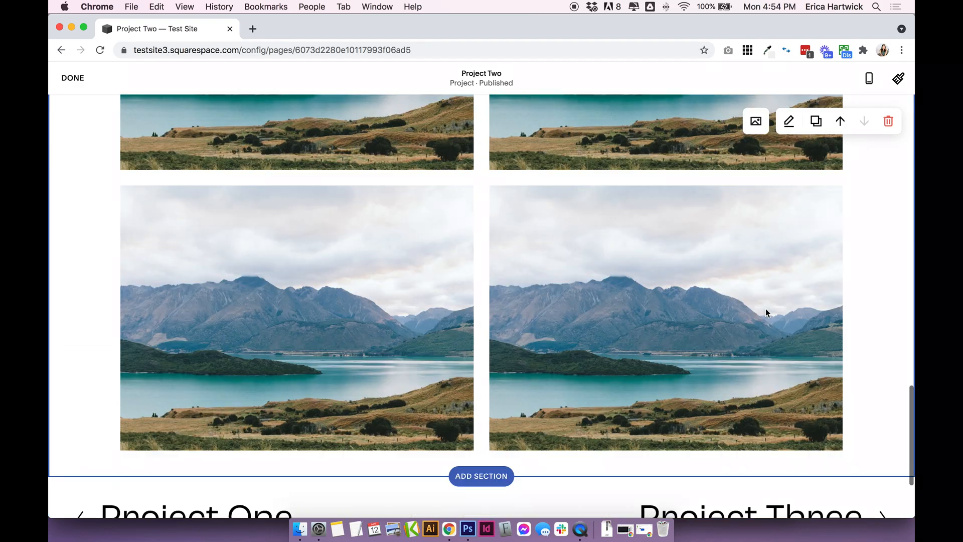
scroll(down, 3)
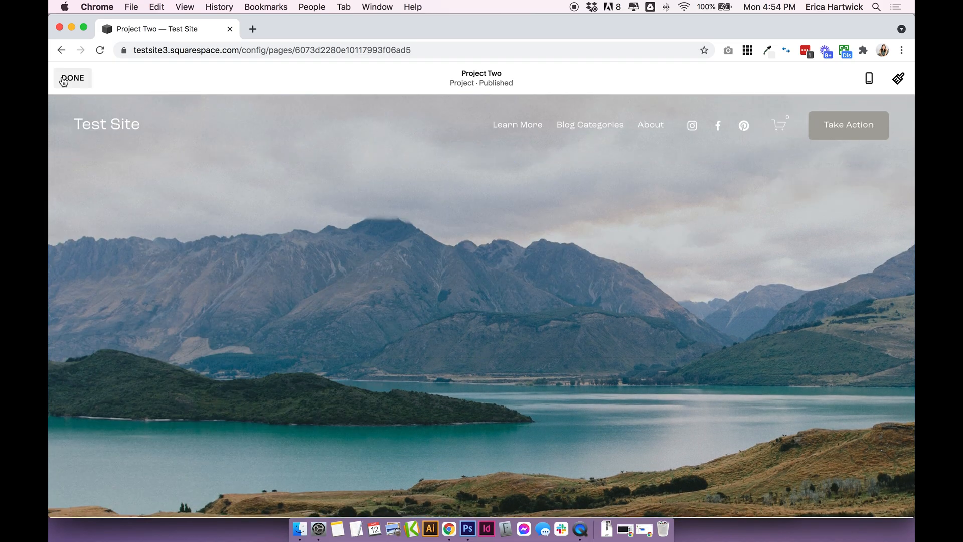
click(72, 78)
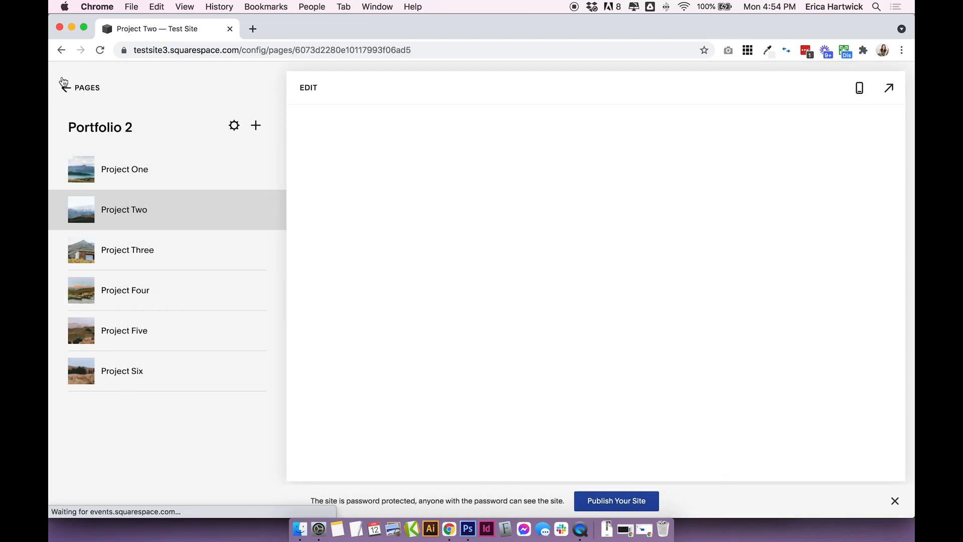